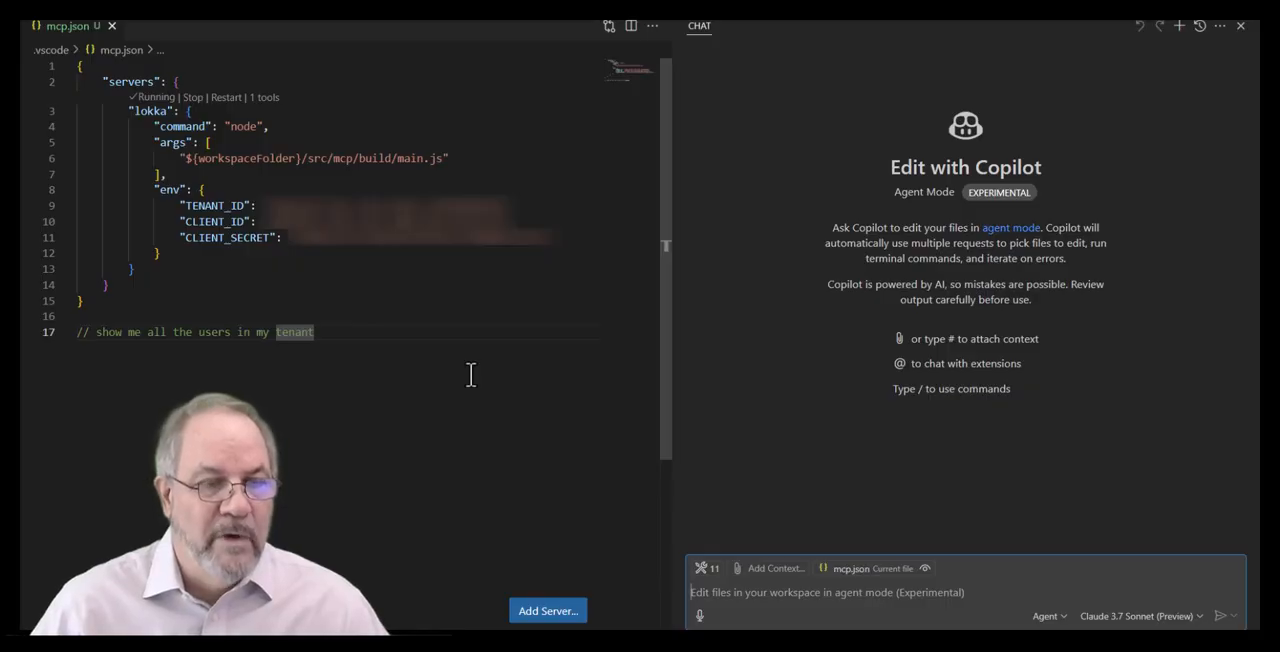
pyautogui.moveTo(425, 385)
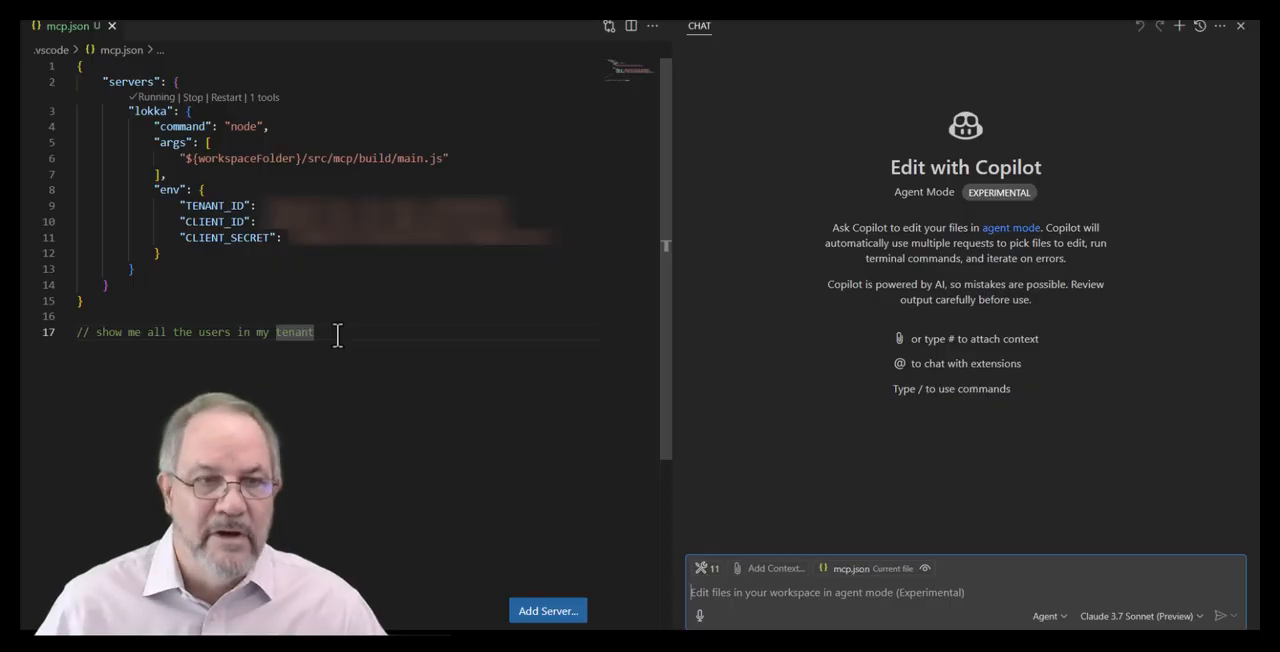
pyautogui.moveTo(172, 142)
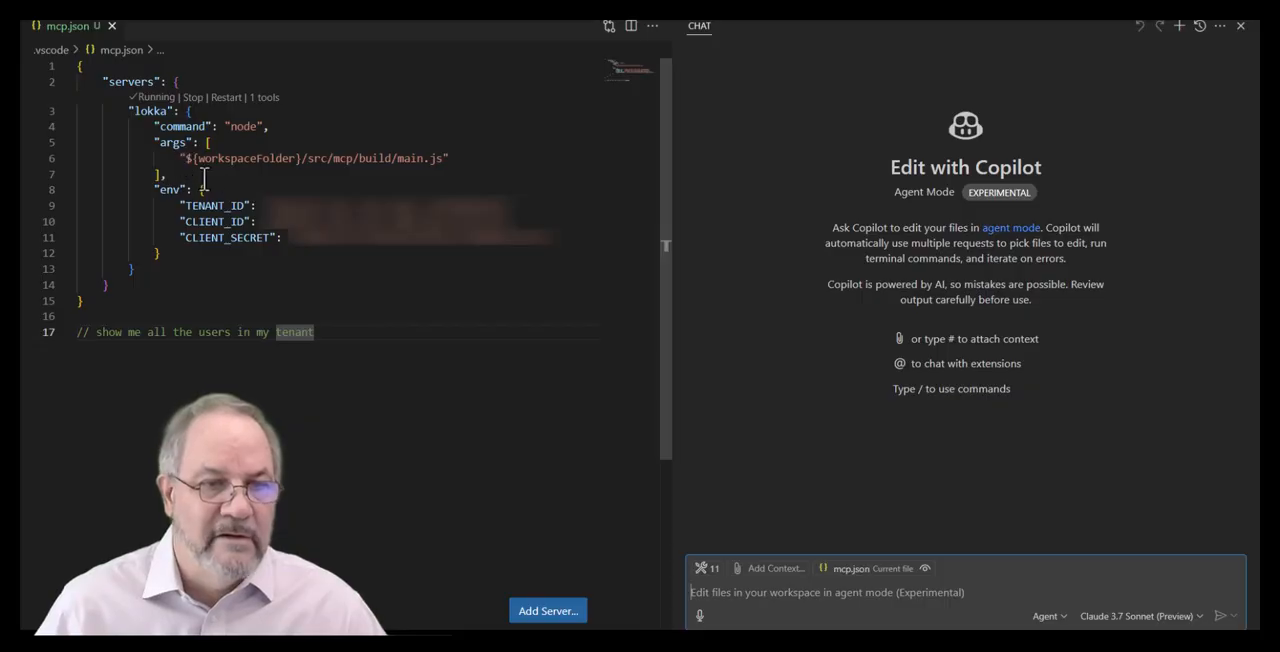
pyautogui.moveTo(356, 158)
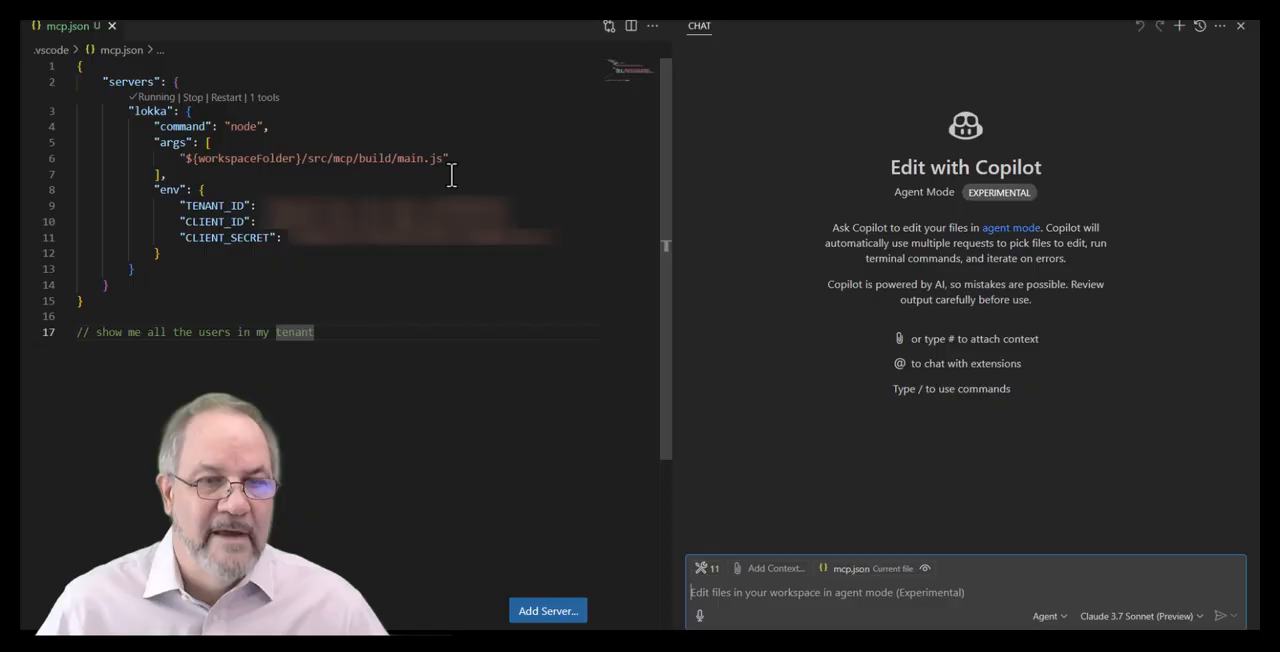
pyautogui.moveTo(206, 285)
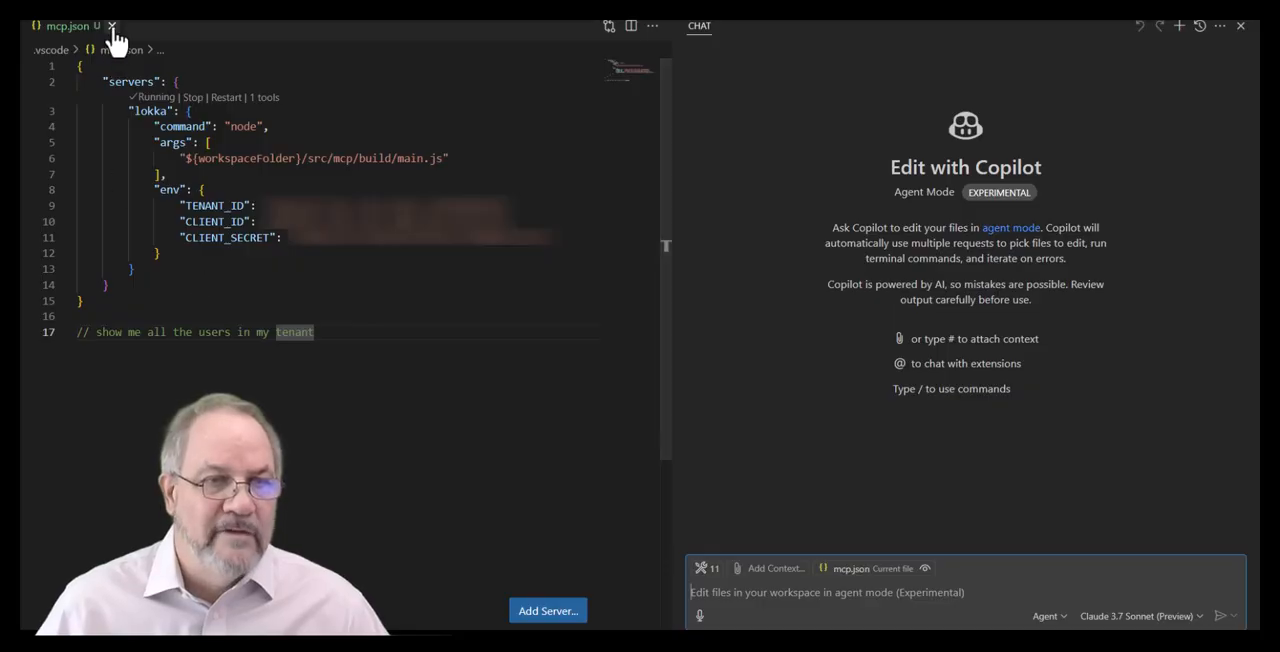
# Step: Close the mcp.json editor tab, leaving the empty Copilot agent chat
pyautogui.click(112, 26)
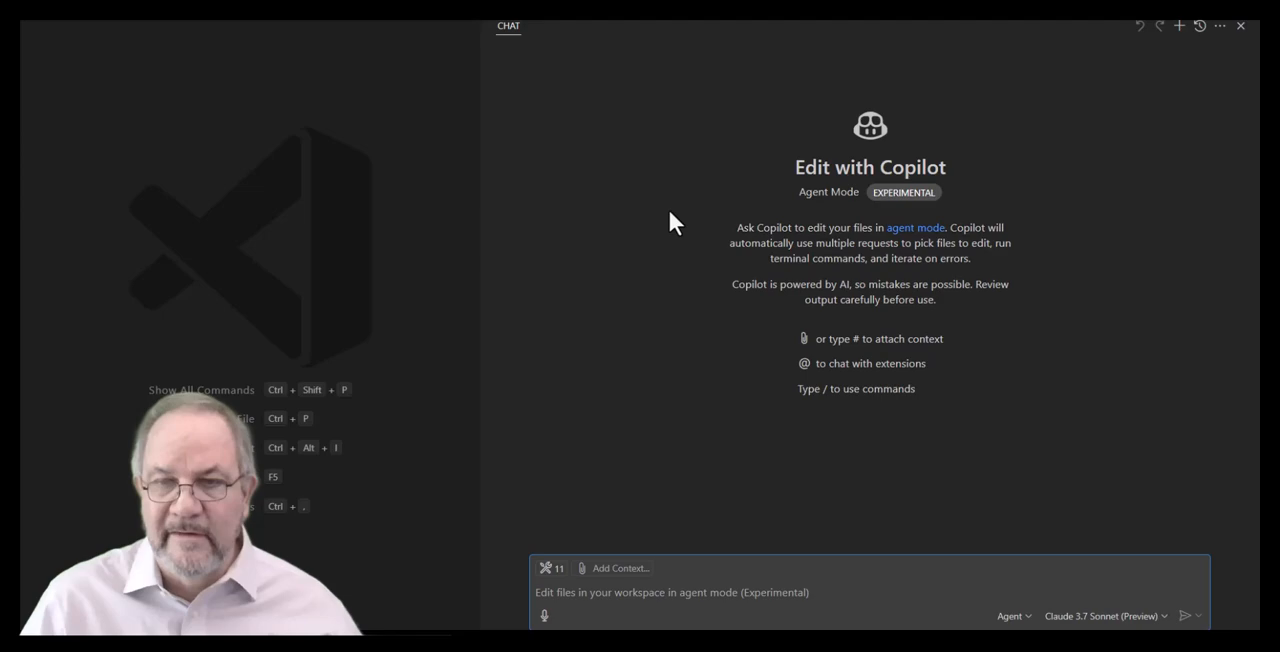
pyautogui.moveTo(870, 27)
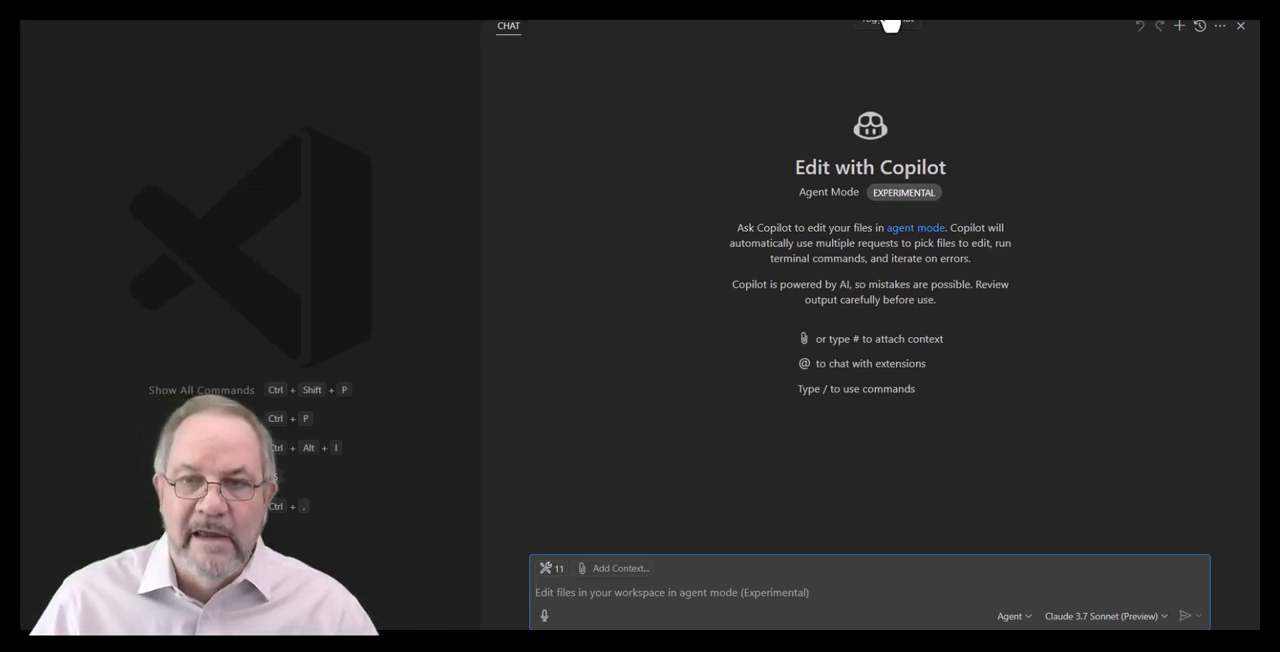
pyautogui.moveTo(895, 232)
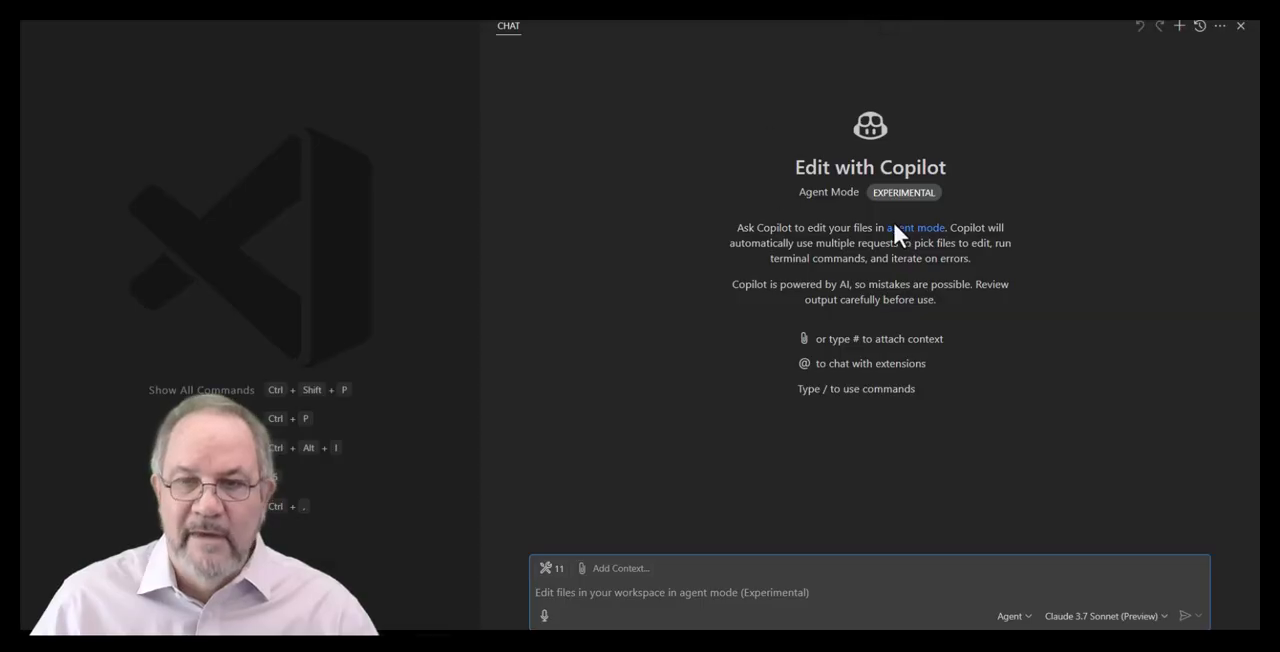
pyautogui.moveTo(848, 250)
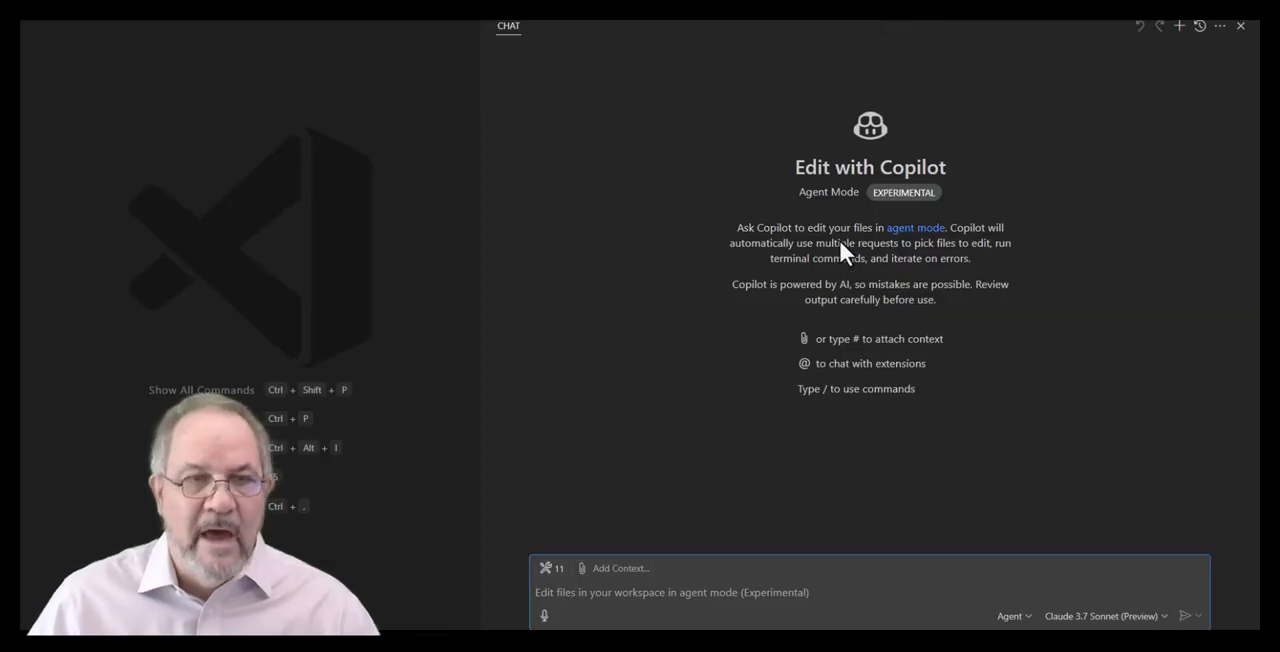
pyautogui.moveTo(818, 250)
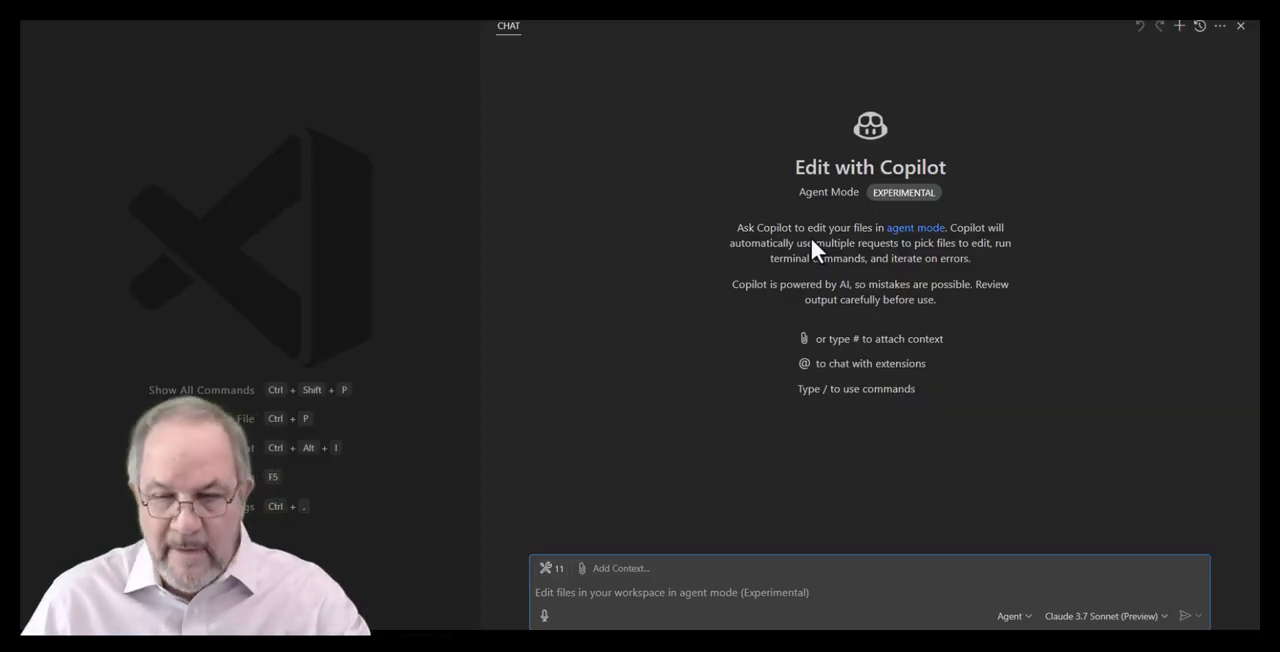
pyautogui.moveTo(1010, 615)
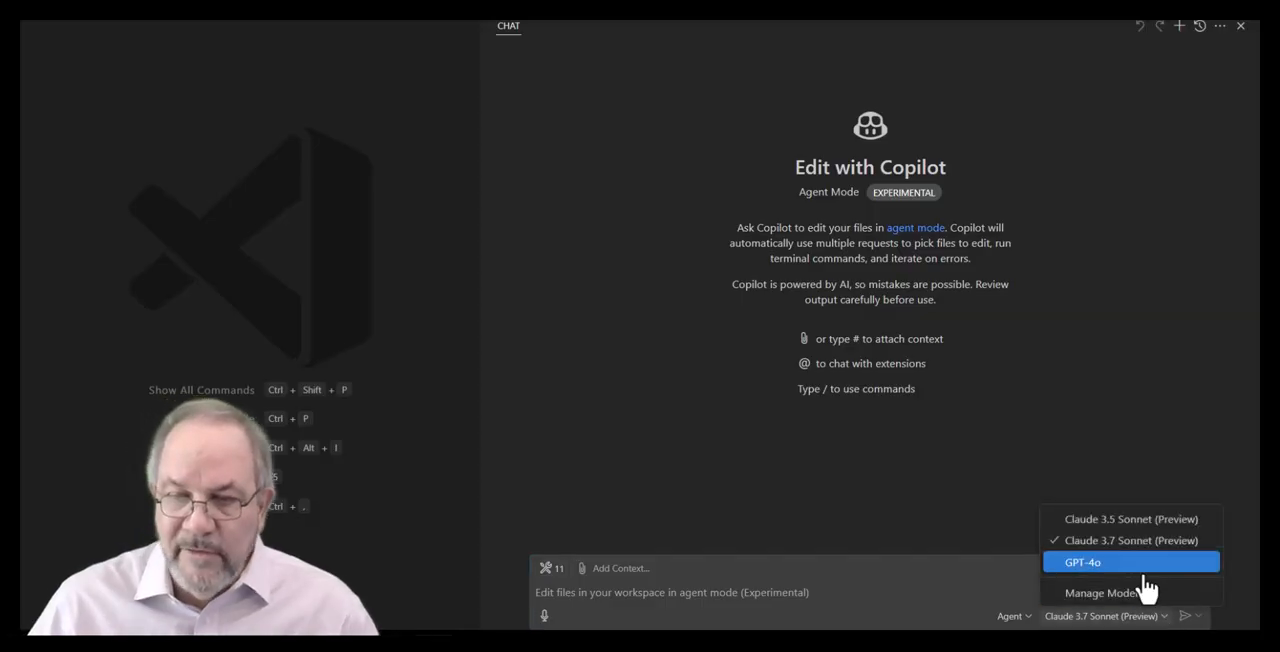
pyautogui.moveTo(878, 474)
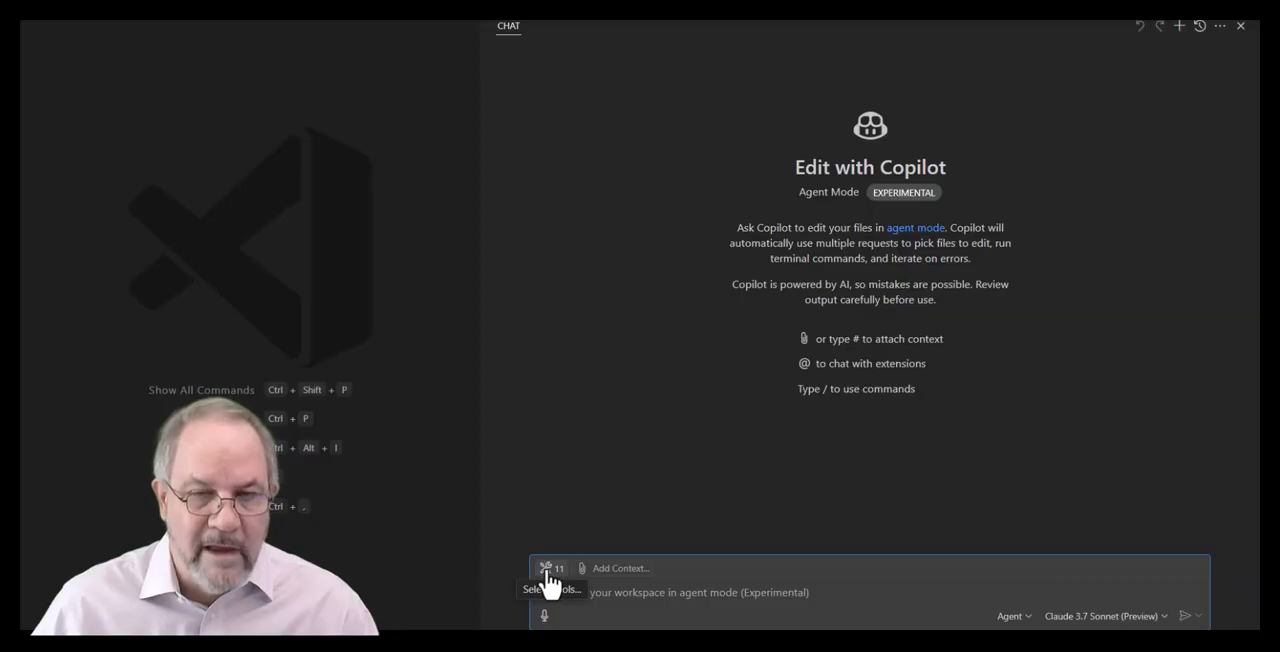
pyautogui.click(546, 568)
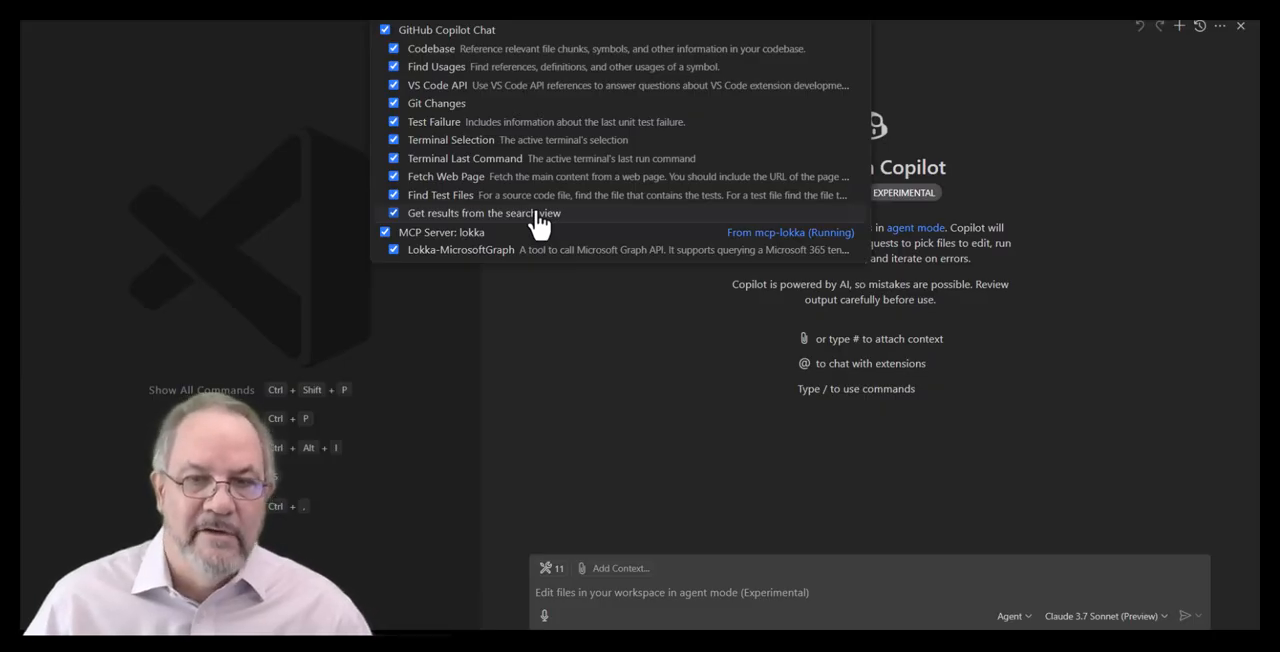
pyautogui.moveTo(645, 195)
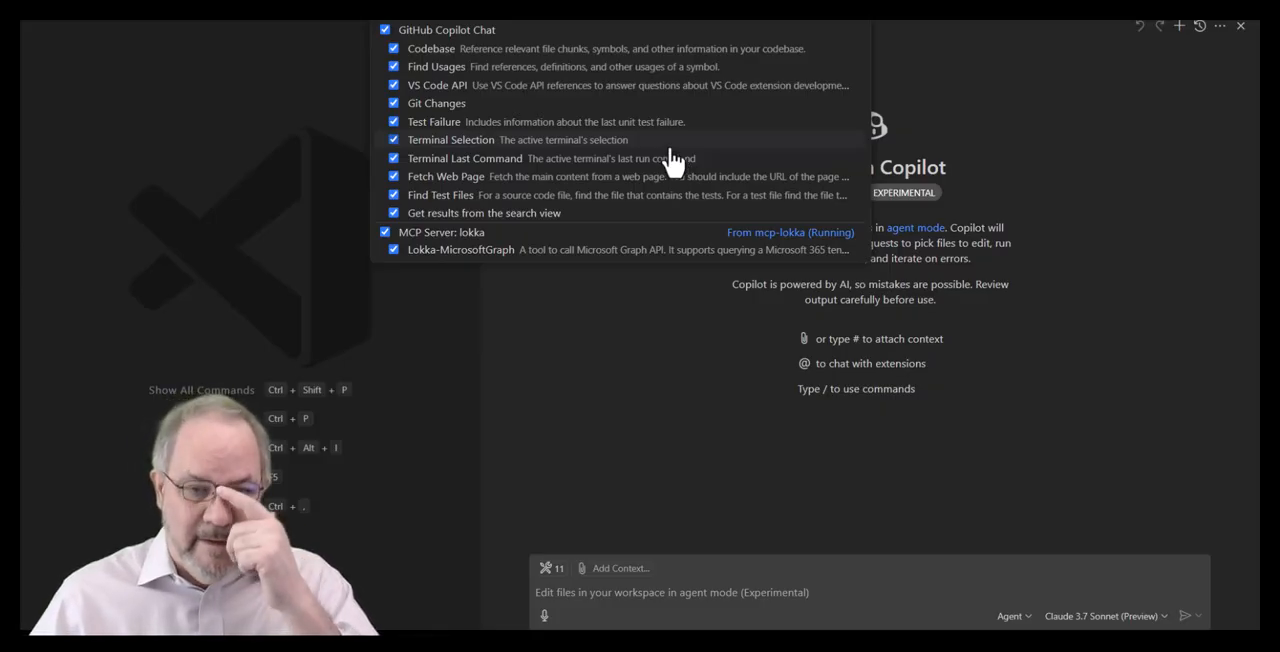
pyautogui.moveTo(518, 240)
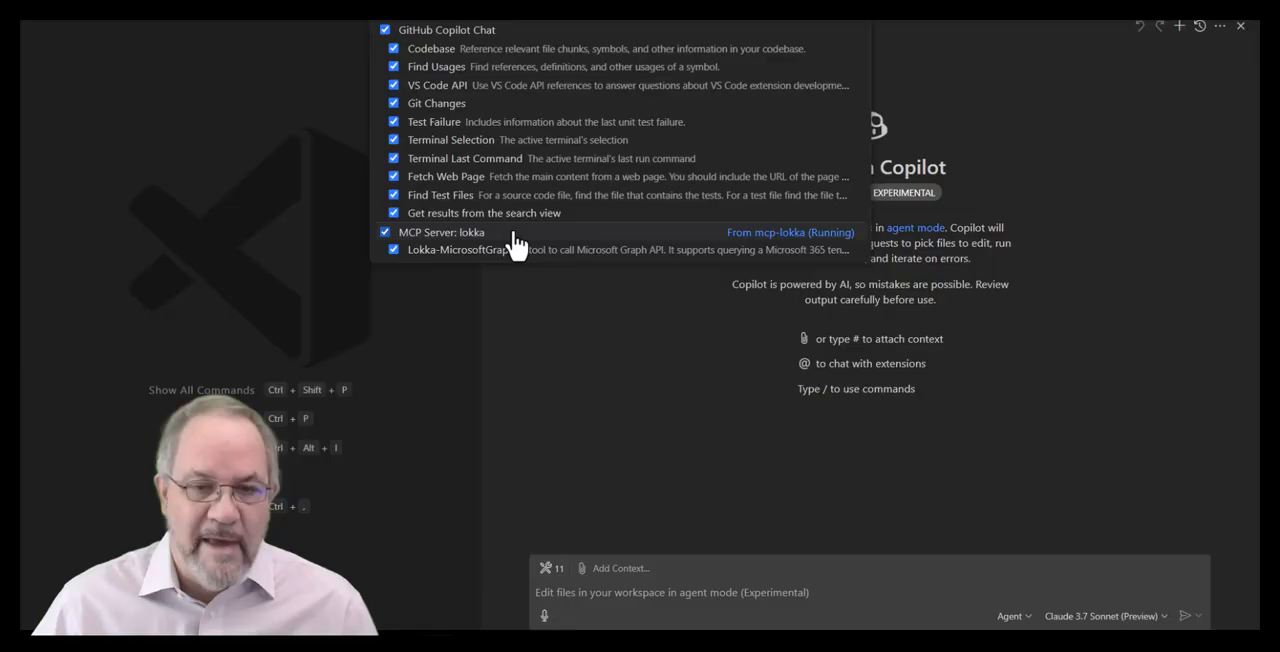
pyautogui.moveTo(585, 258)
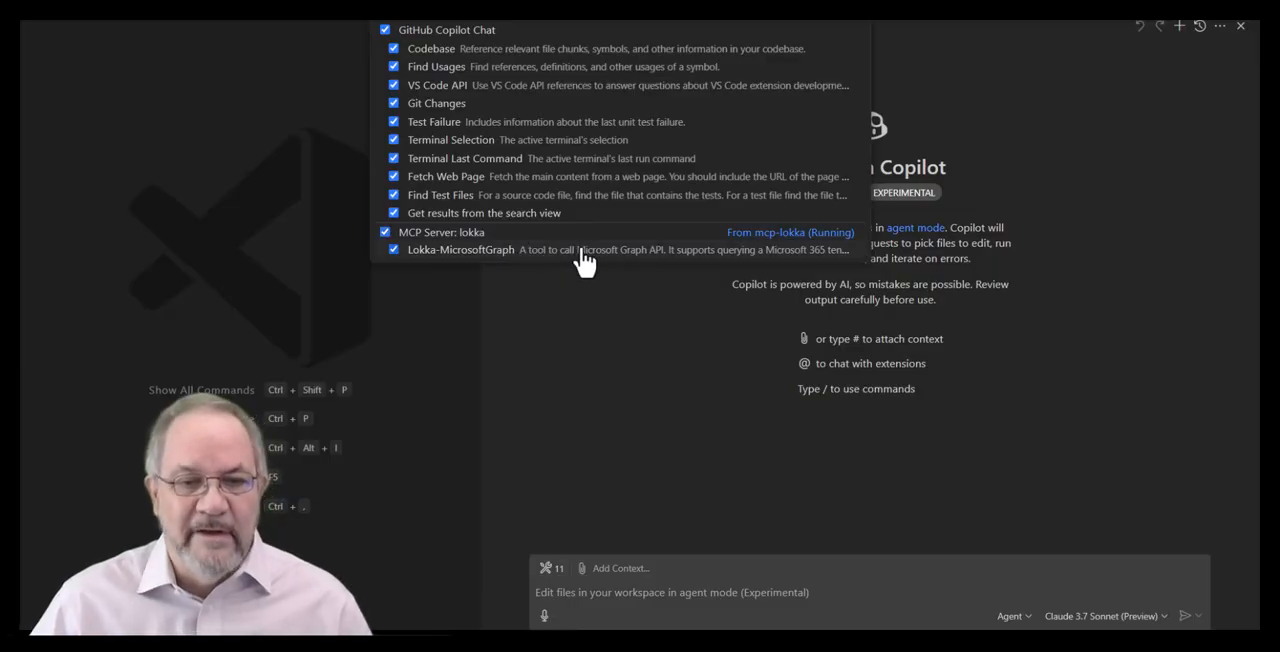
pyautogui.moveTo(470, 255)
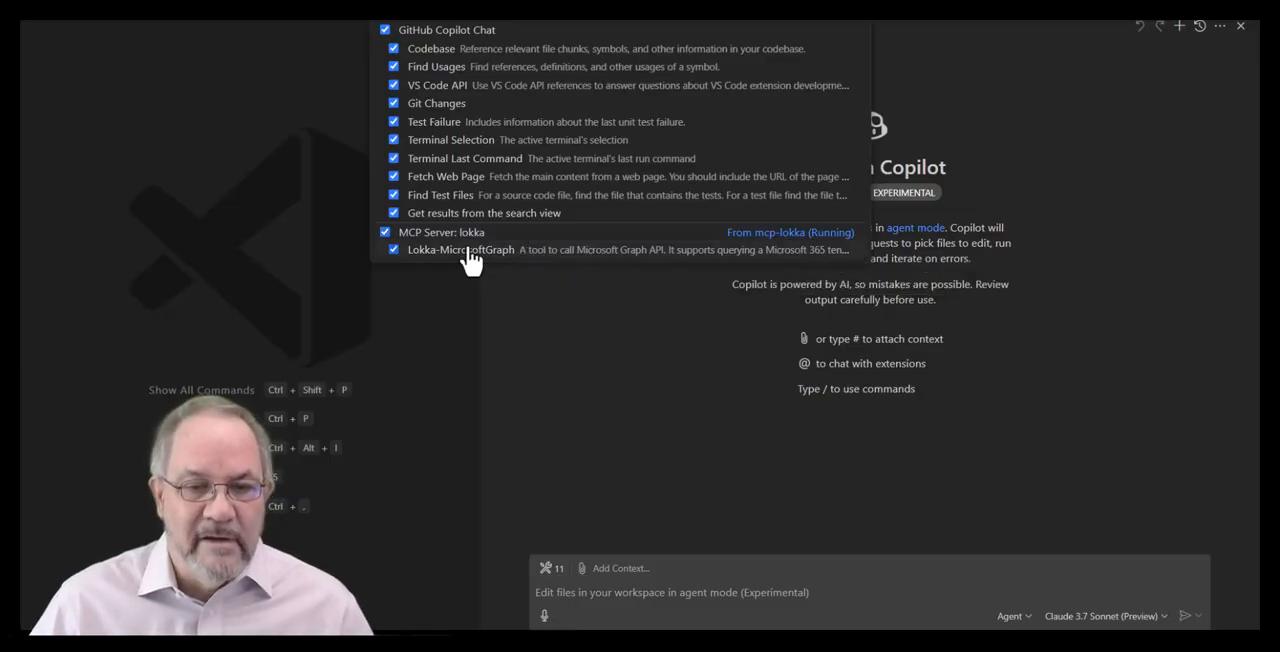
pyautogui.moveTo(570, 272)
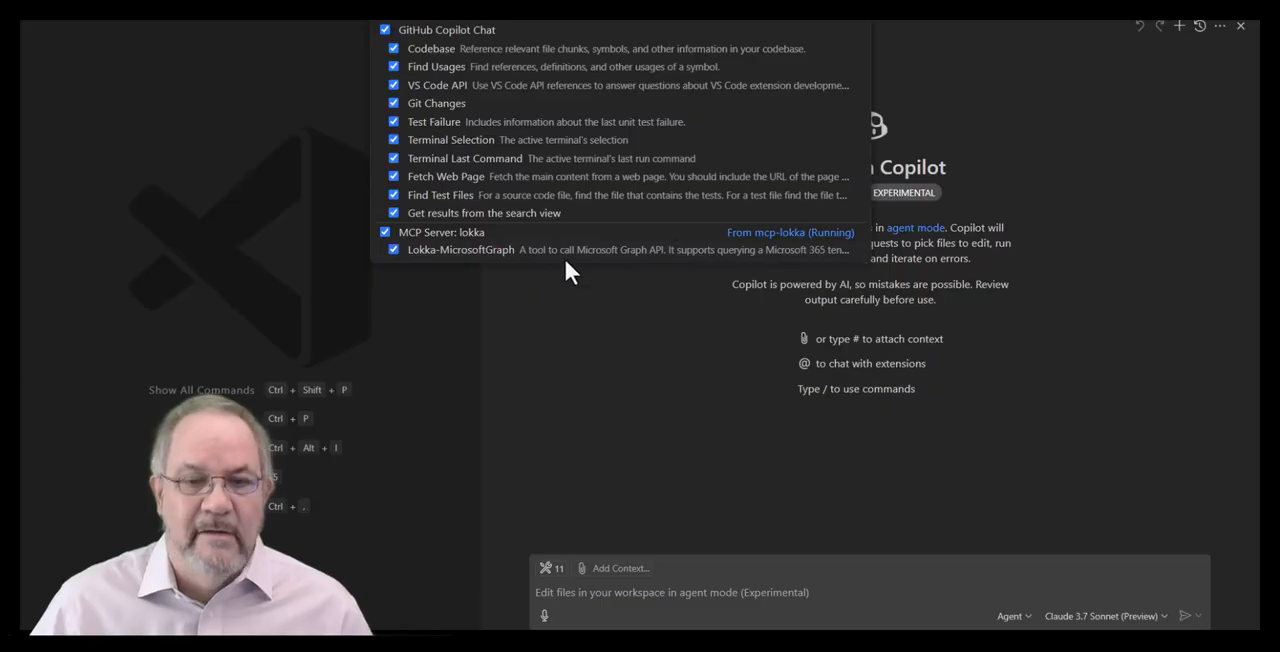
pyautogui.moveTo(692, 267)
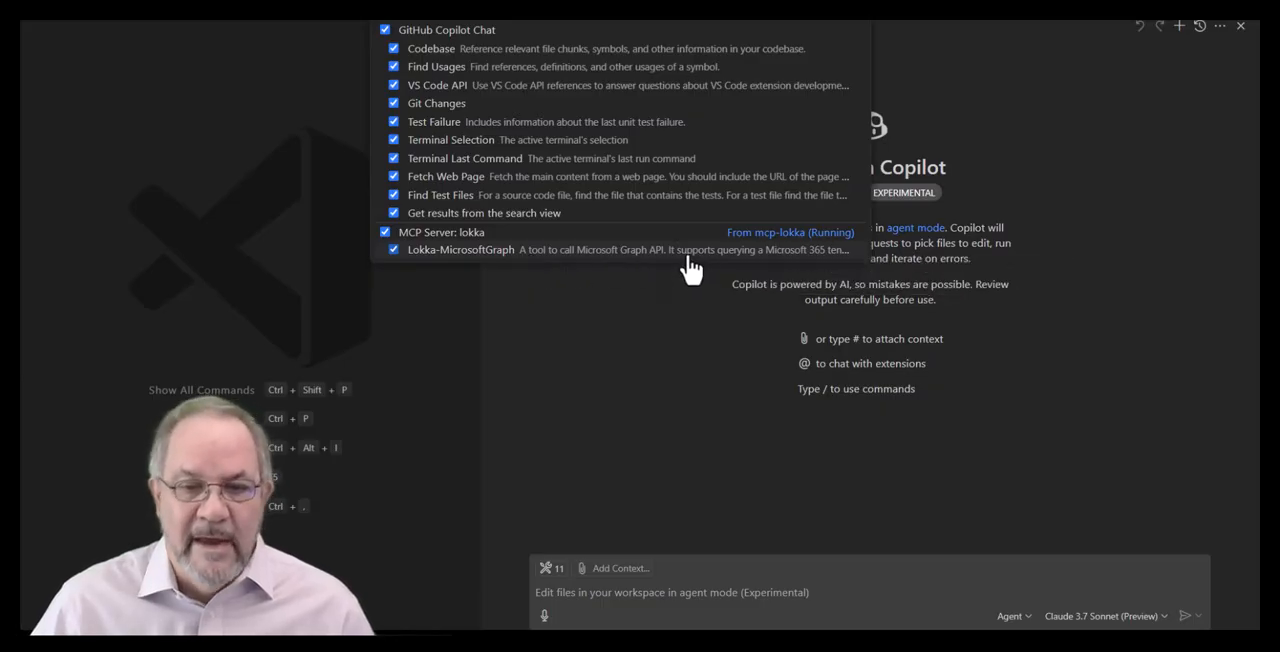
pyautogui.moveTo(515, 258)
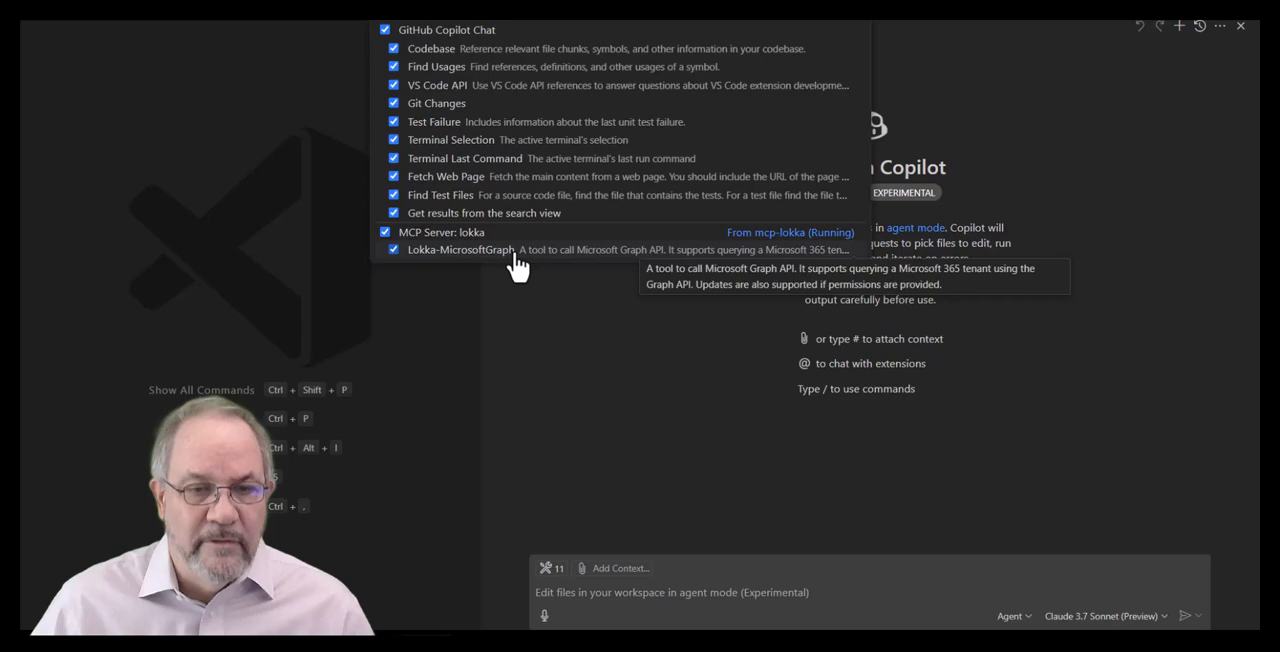
pyautogui.moveTo(585, 343)
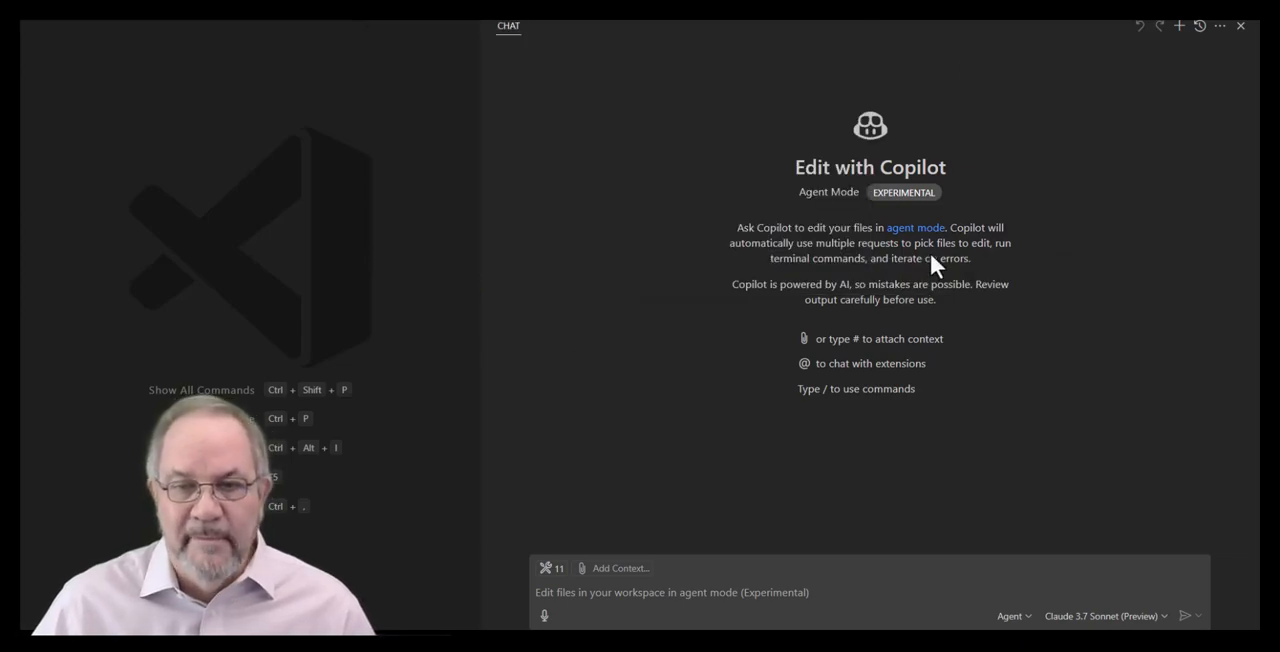
pyautogui.moveTo(915, 220)
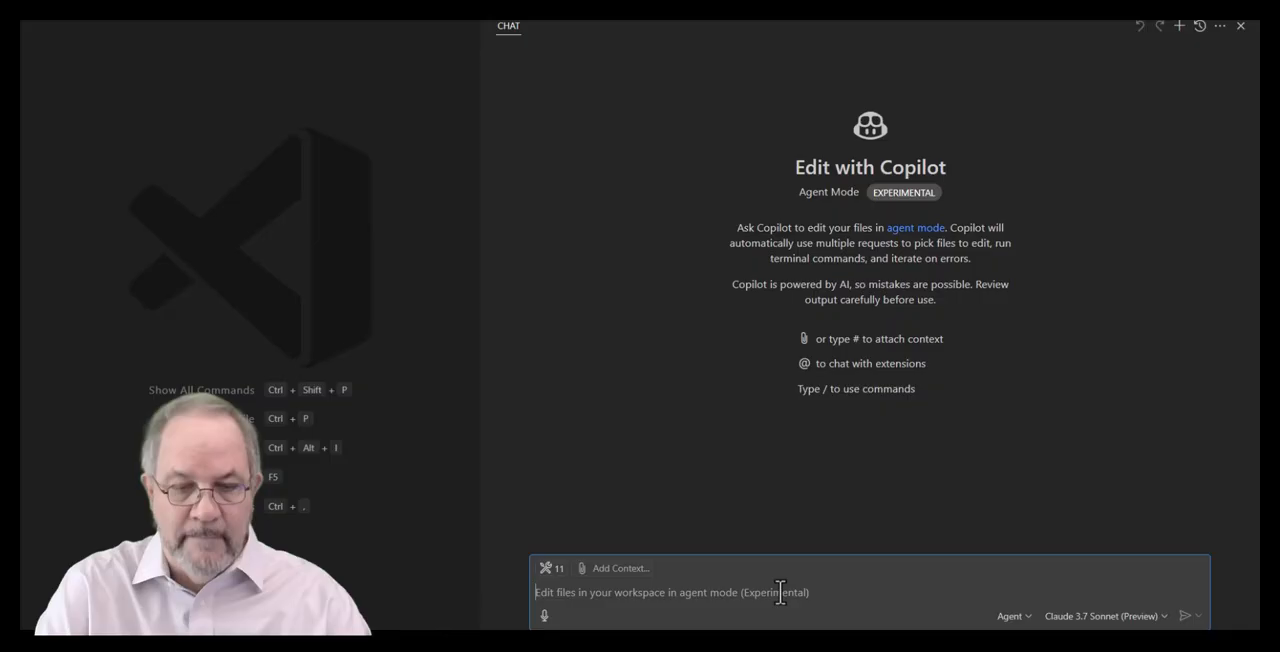
# Step: Ask Copilot: 'show me all the users in my tenant'
pyautogui.write('show me all the users in my tenant')
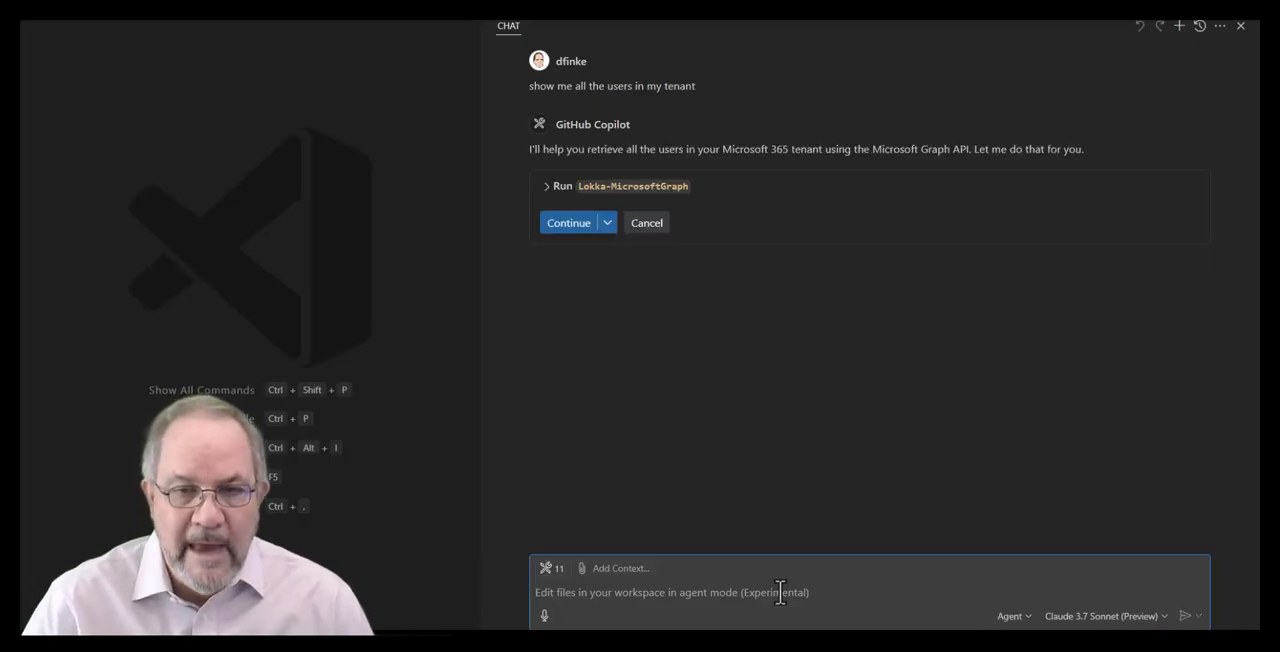
pyautogui.moveTo(813, 340)
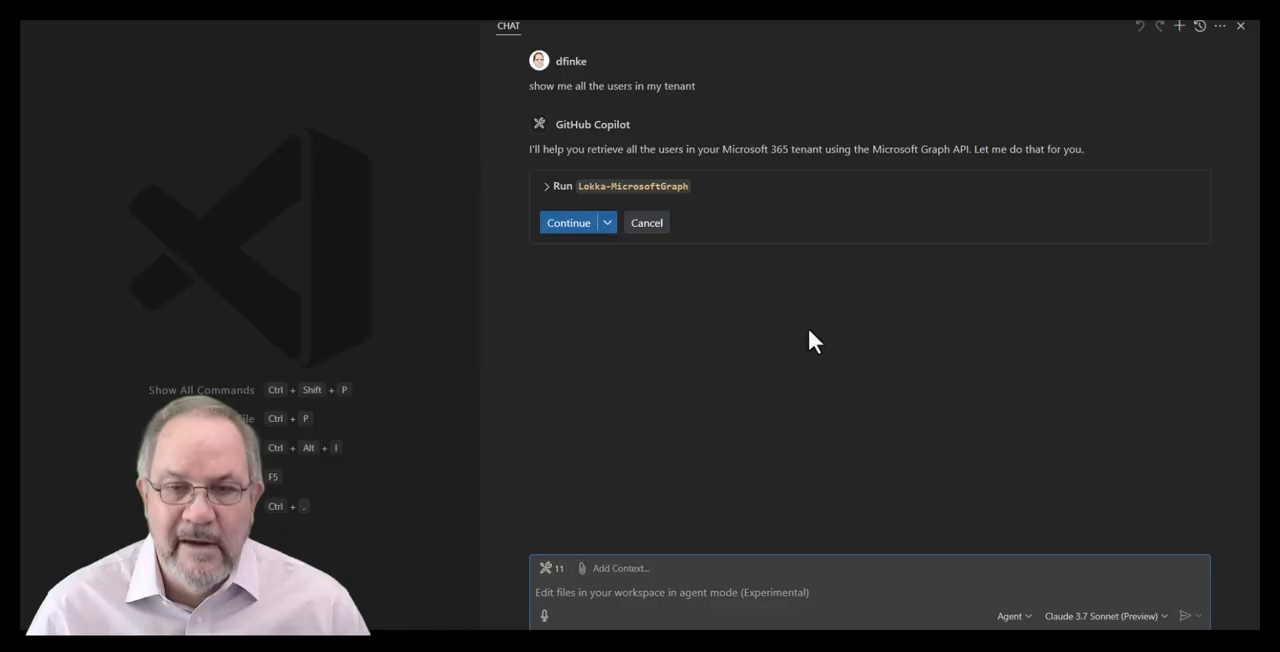
pyautogui.moveTo(723, 277)
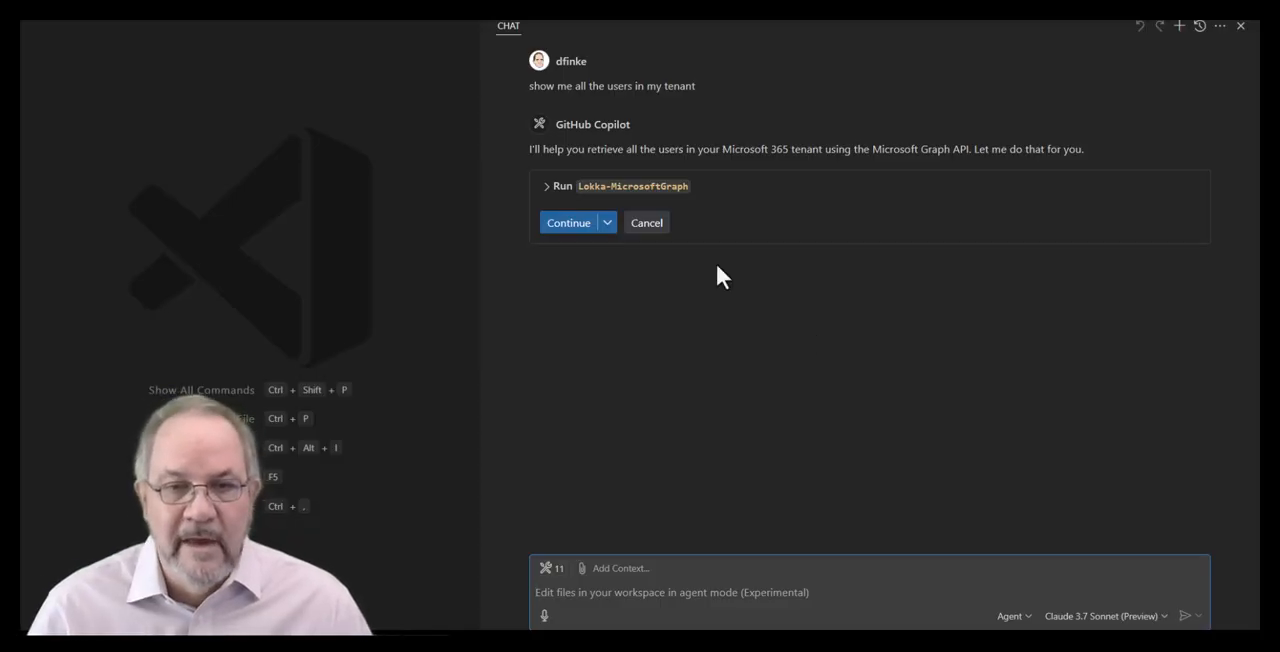
pyautogui.moveTo(846, 175)
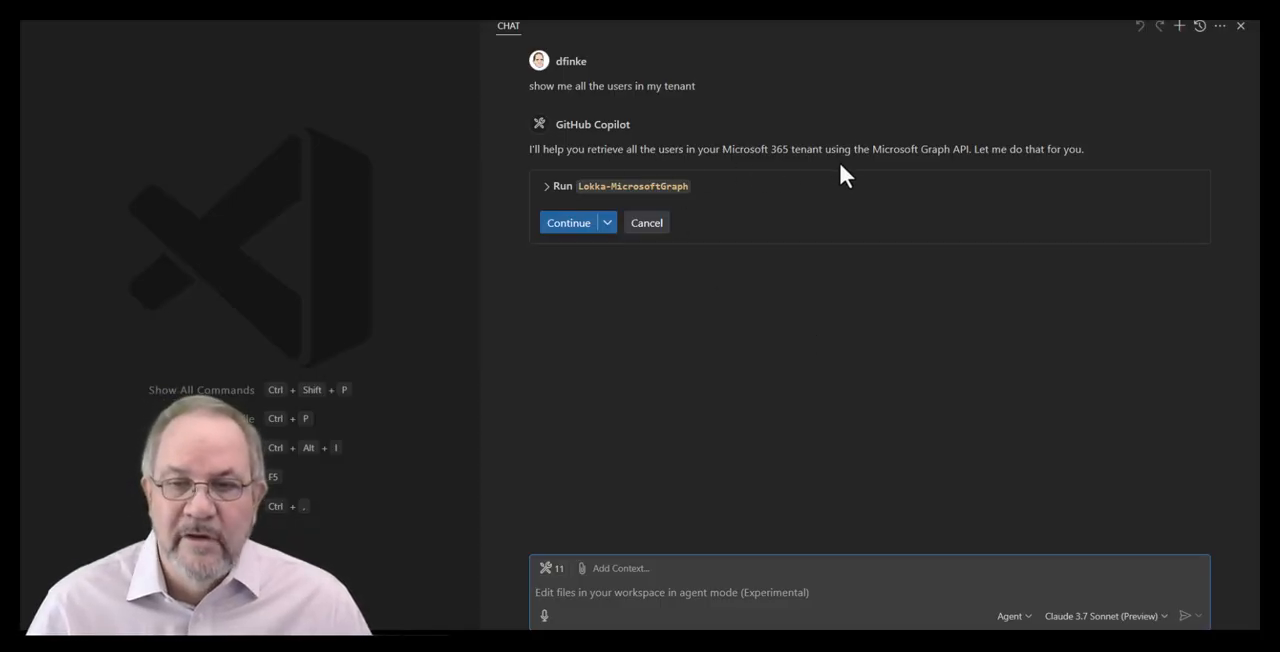
pyautogui.moveTo(965, 170)
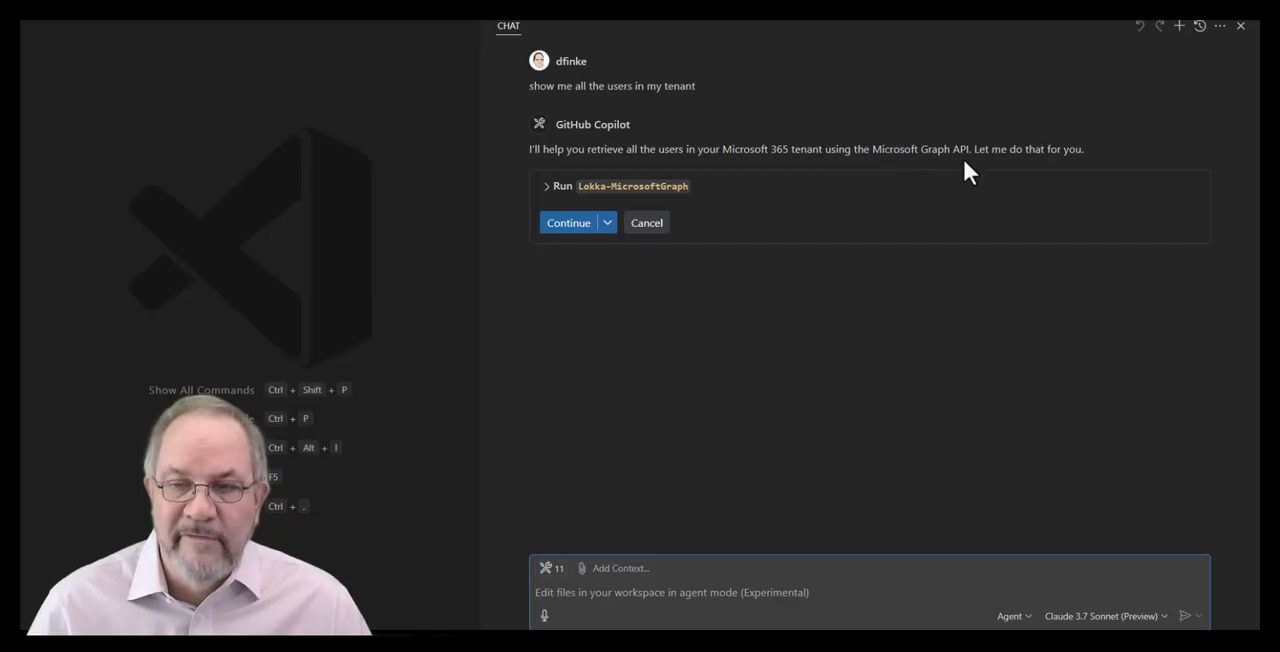
pyautogui.moveTo(1068, 162)
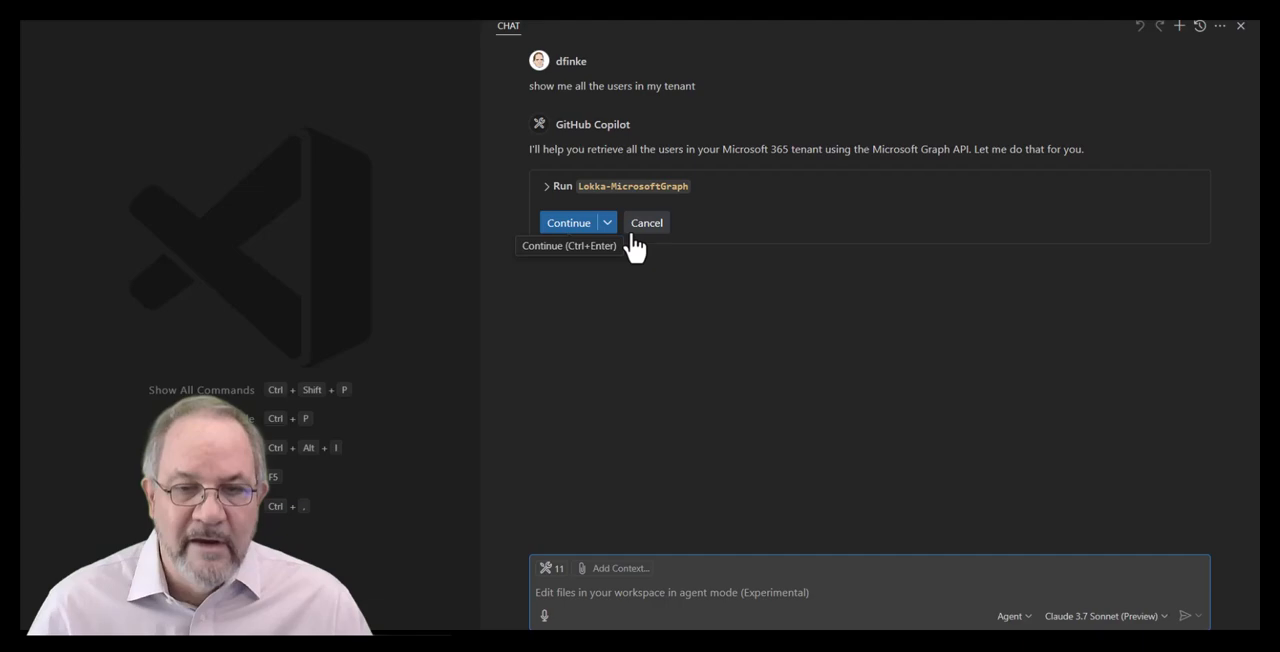
# Step: Approve Copilot running the Lokka-MicrosoftGraph query through the Continue options
pyautogui.click(606, 222)
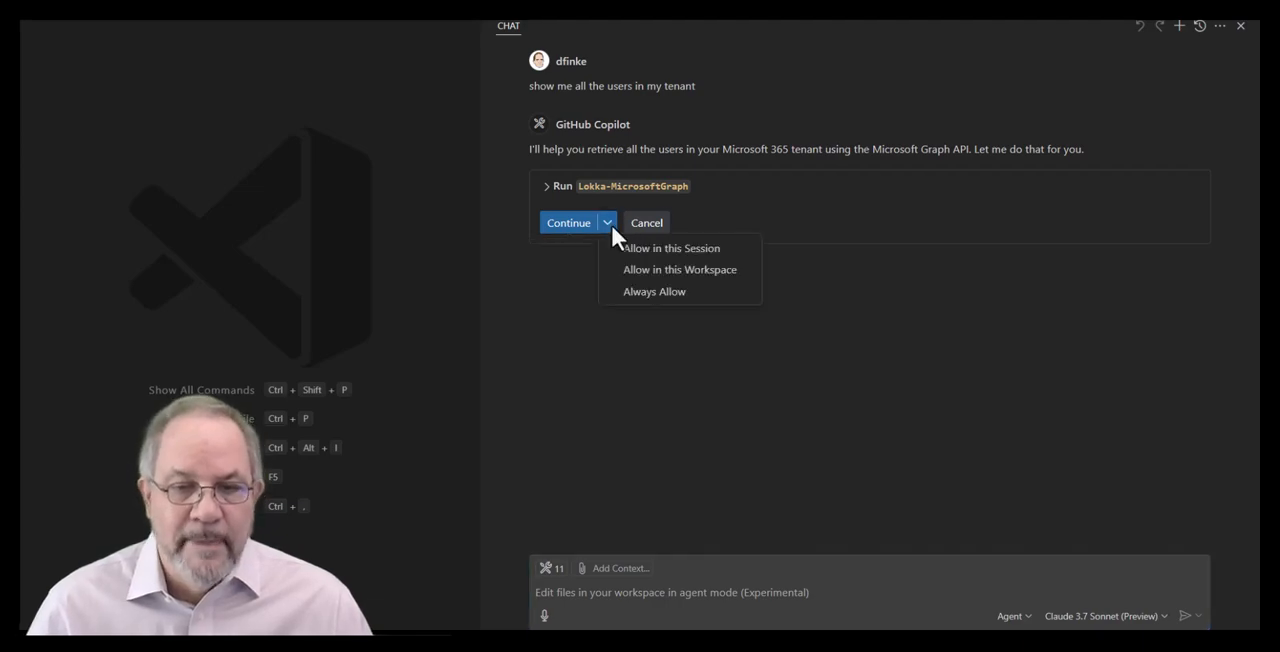
pyautogui.moveTo(654, 291)
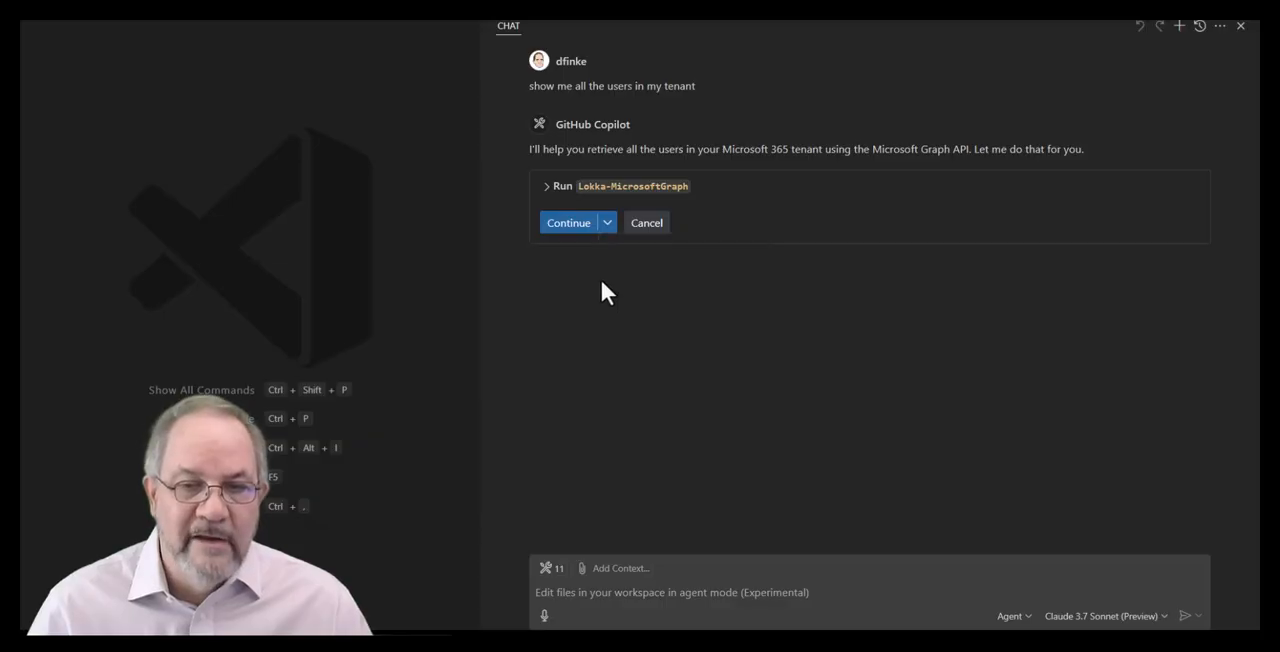
pyautogui.moveTo(646, 222)
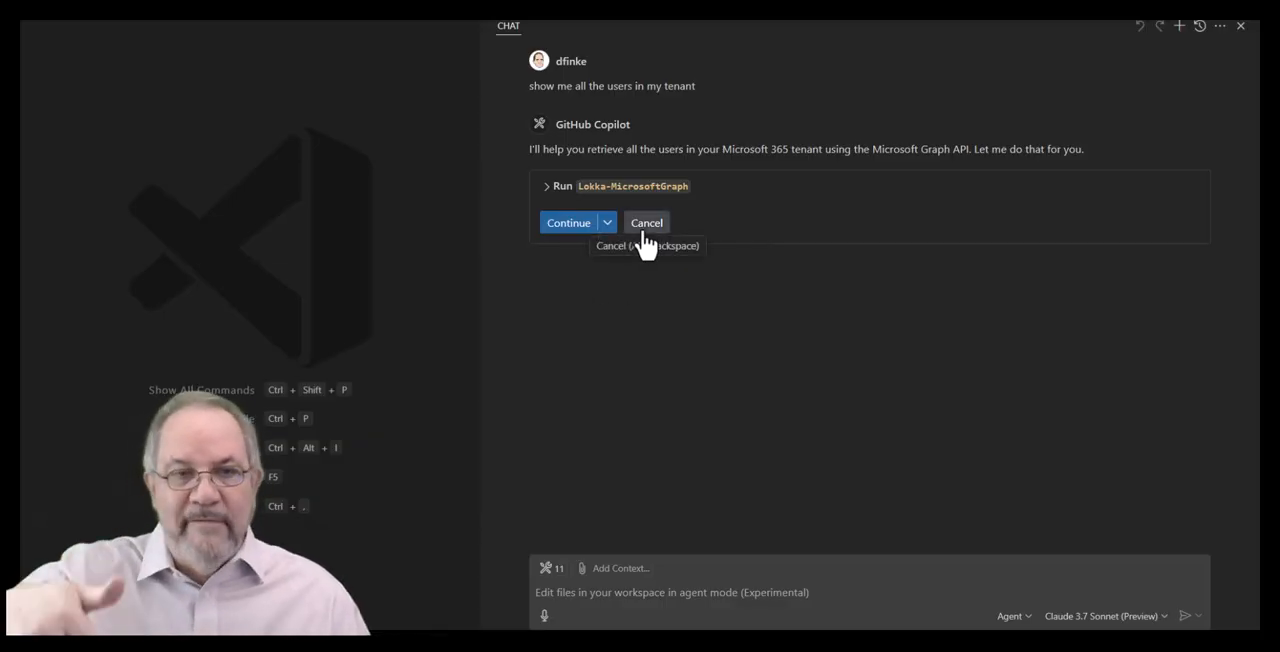
pyautogui.moveTo(792, 390)
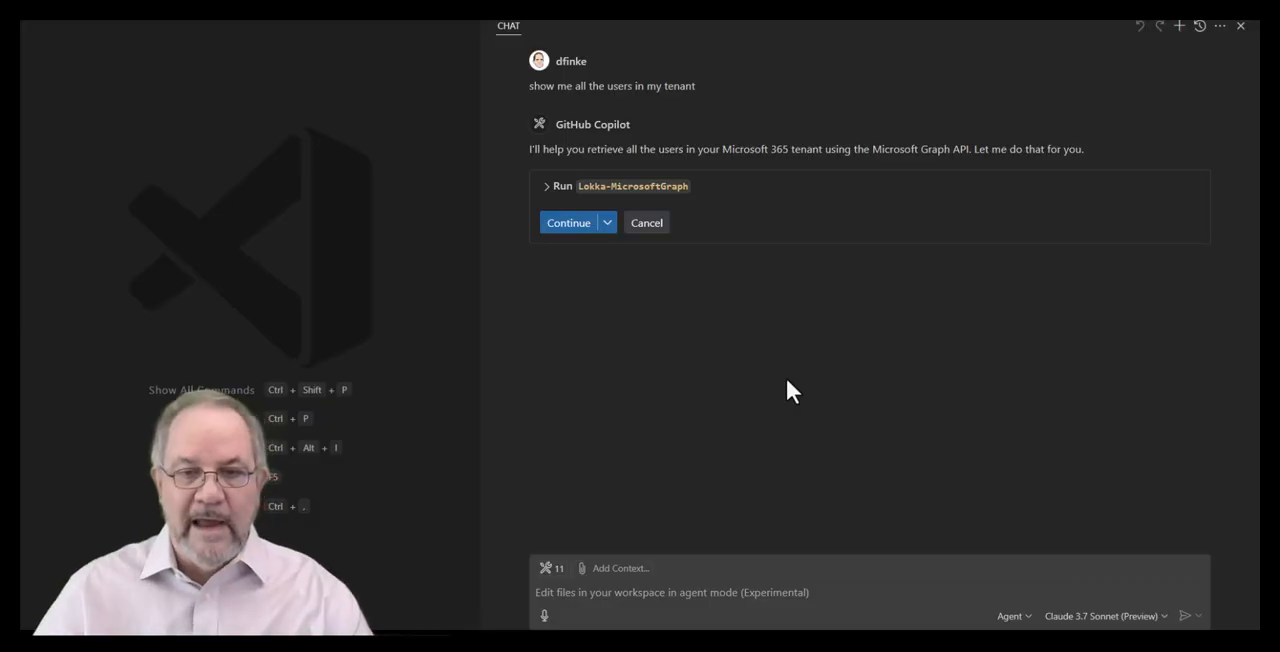
pyautogui.moveTo(568, 222)
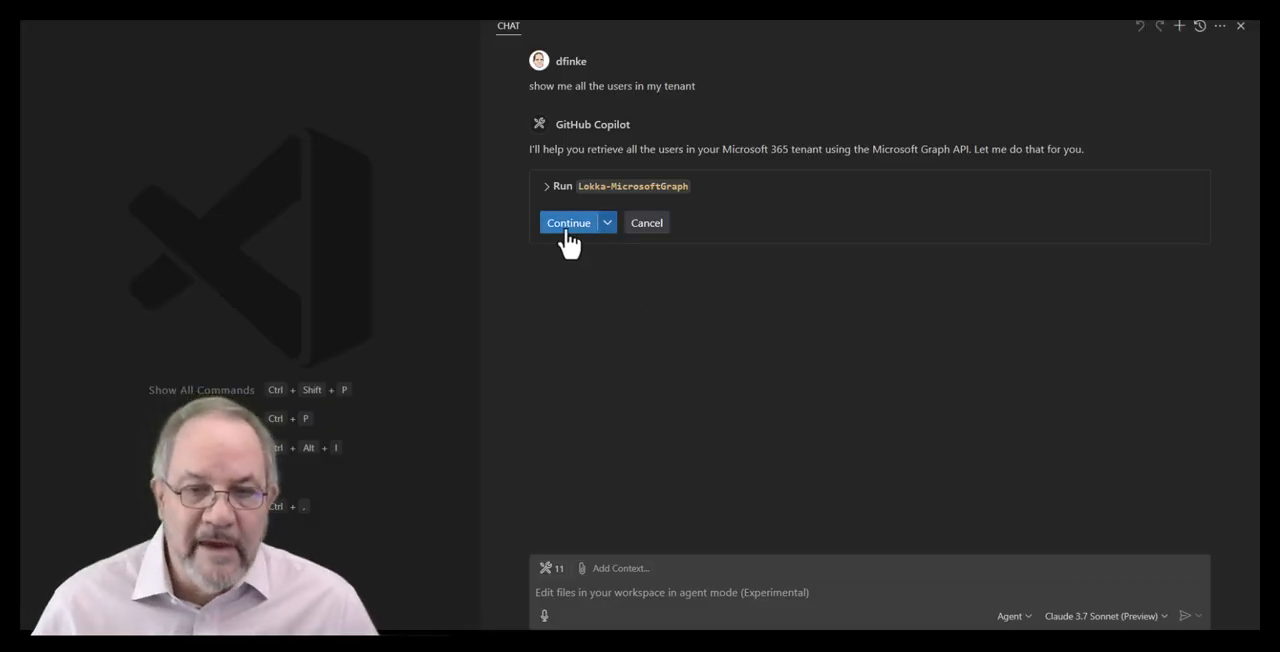
pyautogui.moveTo(568, 222)
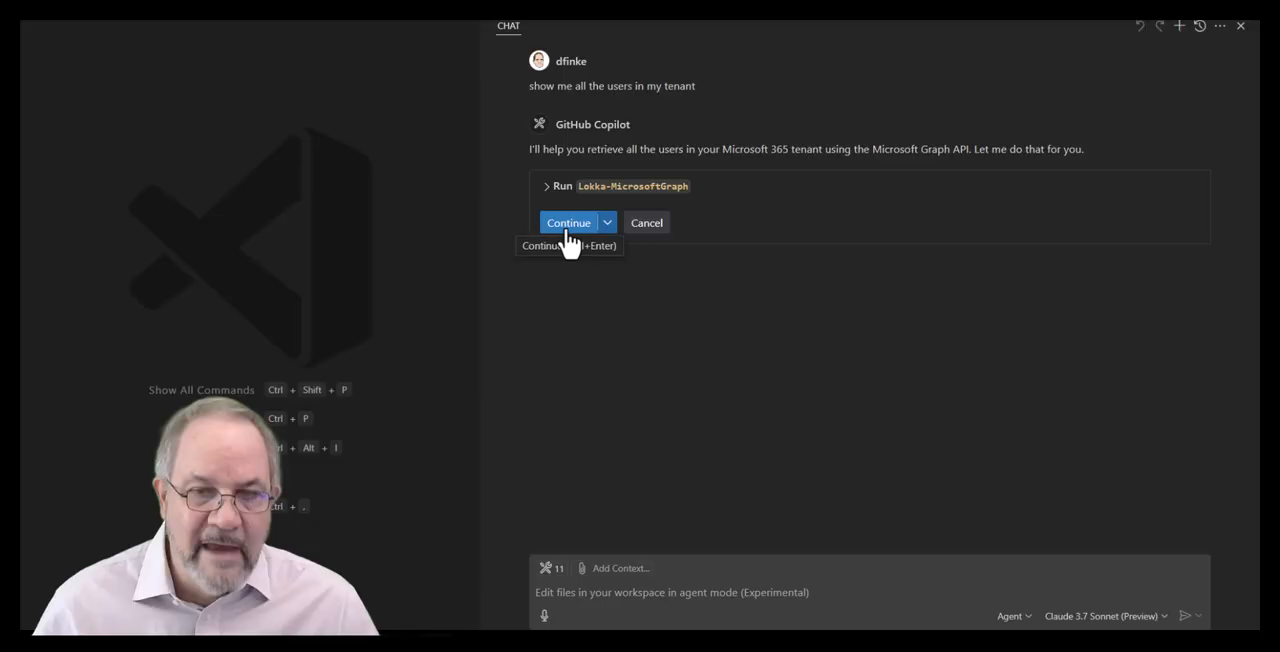
pyautogui.click(568, 222)
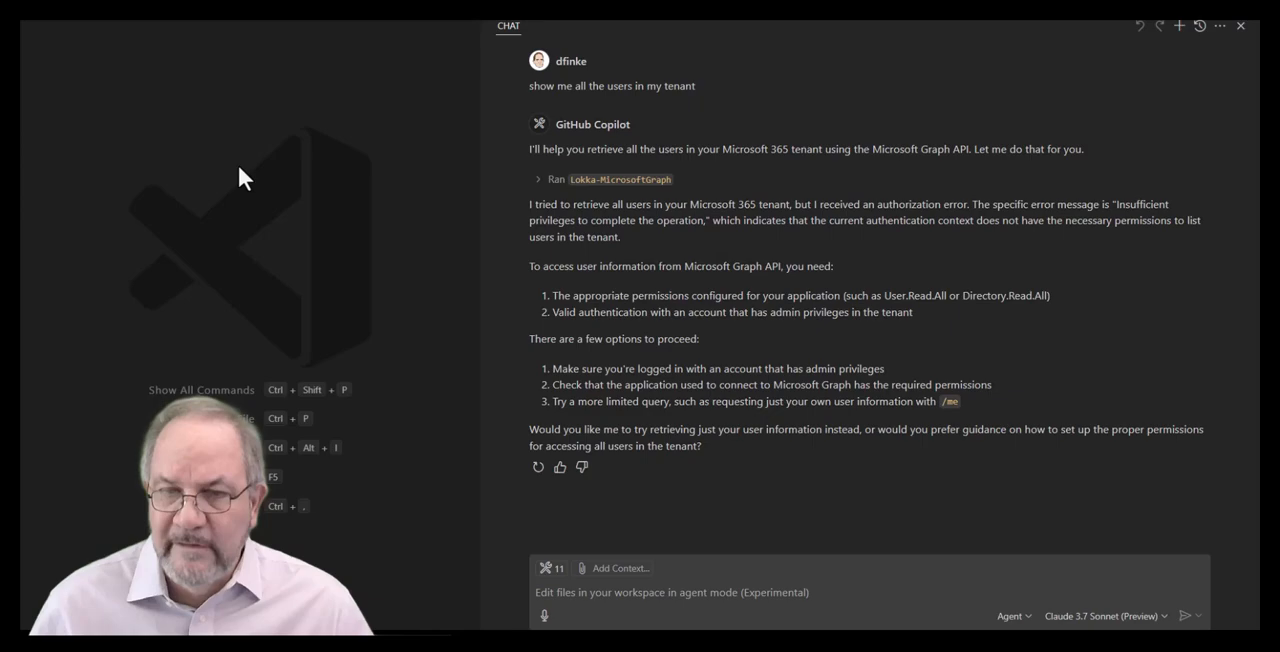
pyautogui.moveTo(1030, 260)
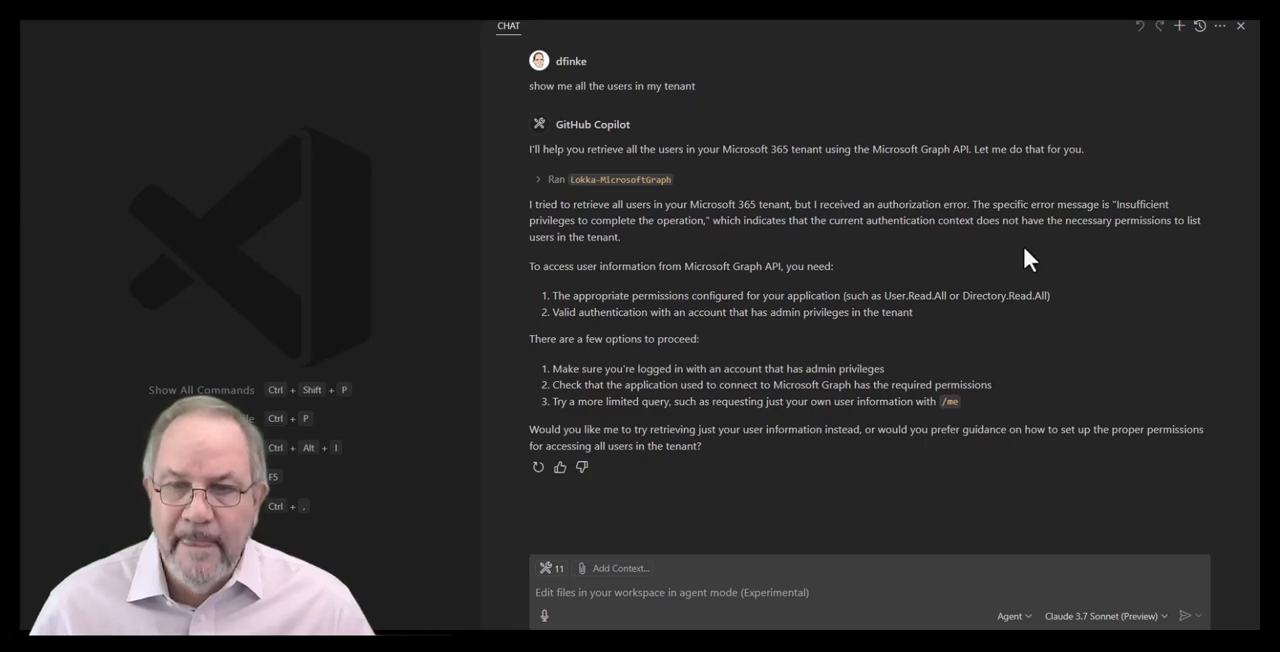
pyautogui.moveTo(1017, 276)
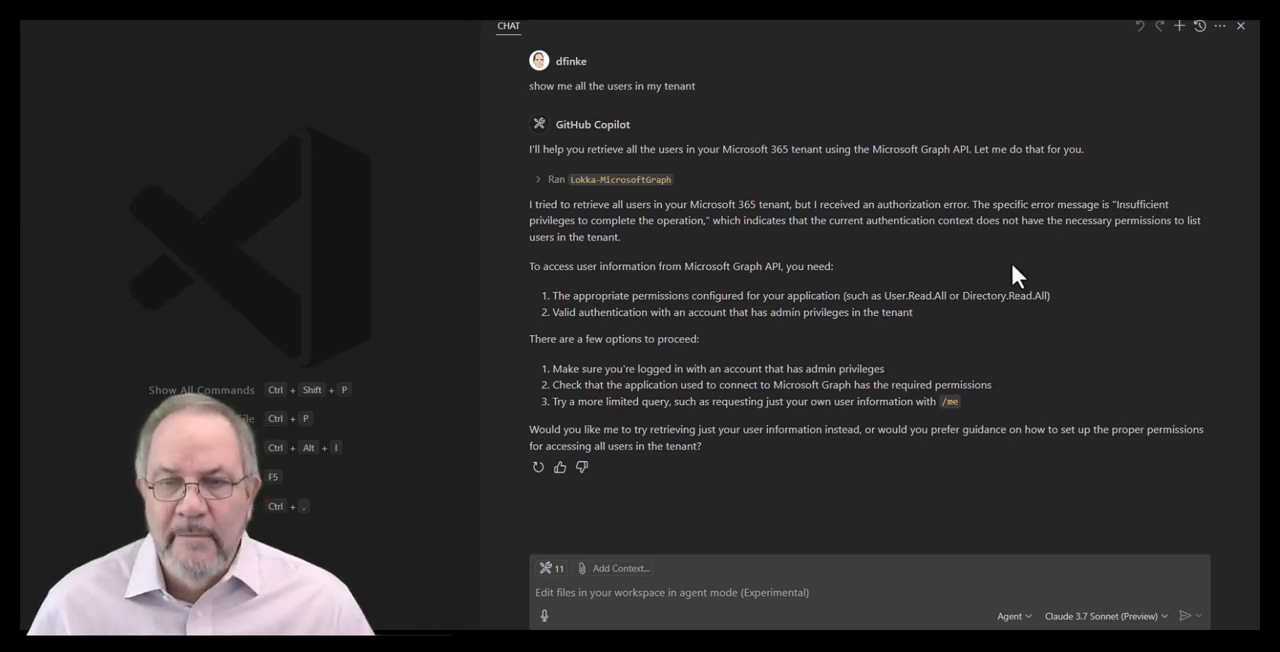
pyautogui.moveTo(930, 230)
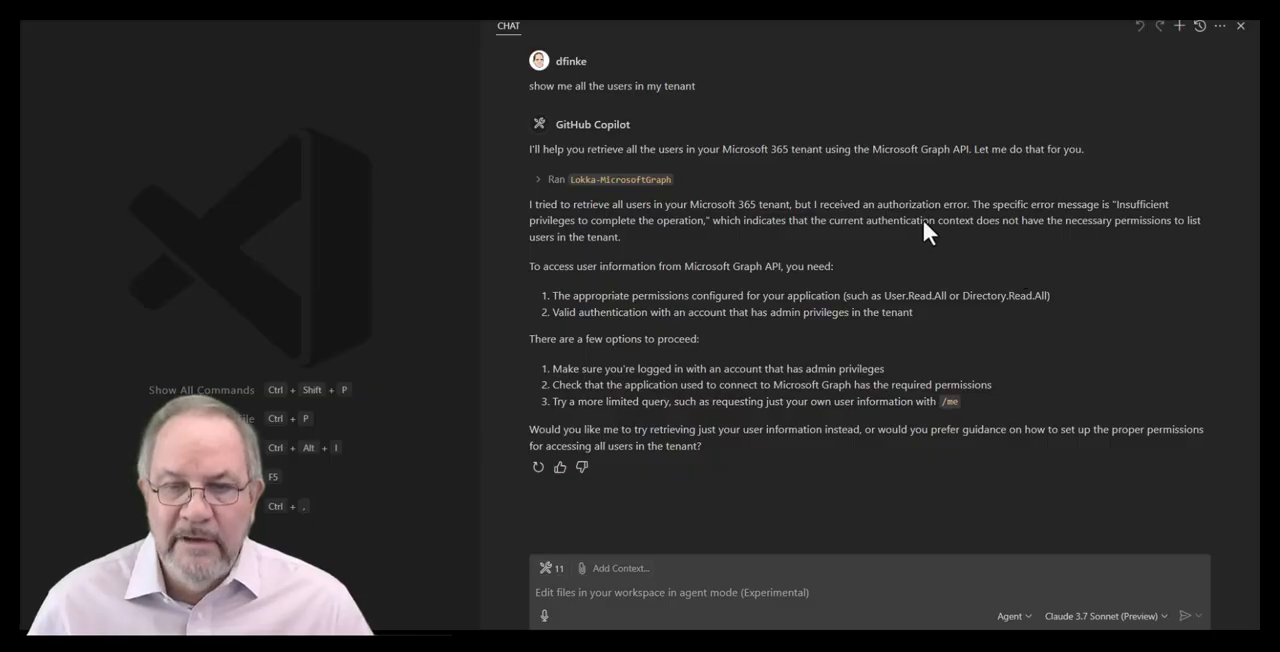
pyautogui.moveTo(1150, 220)
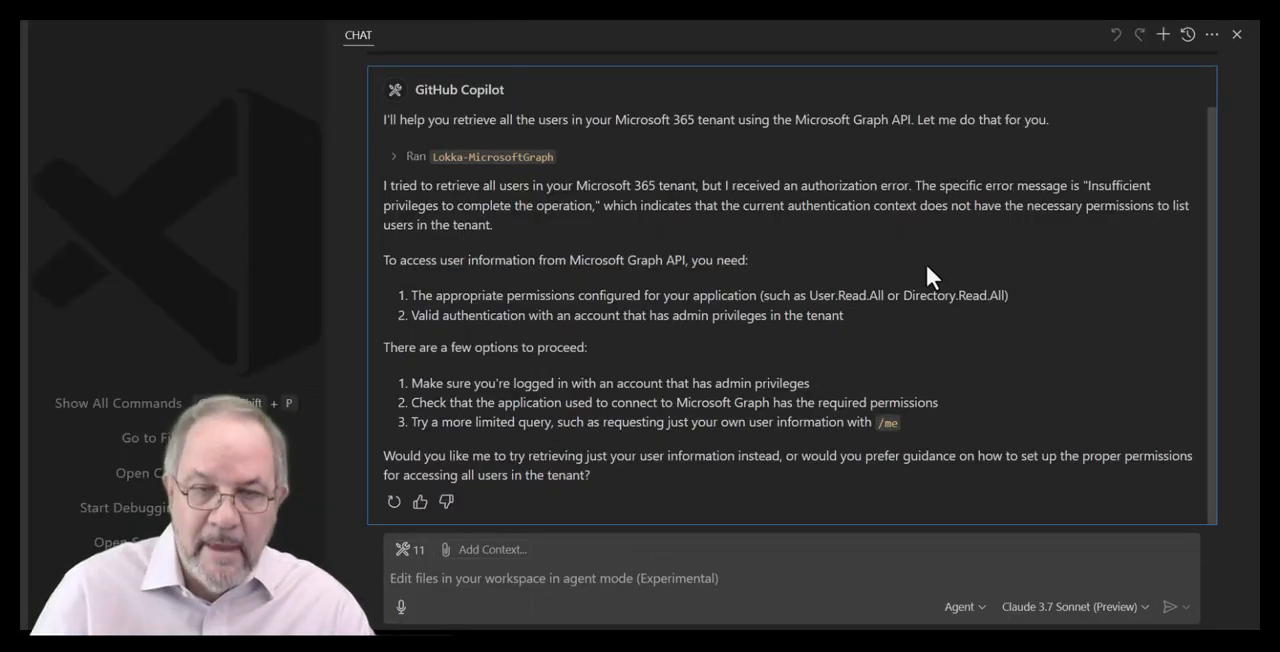
pyautogui.moveTo(285, 167)
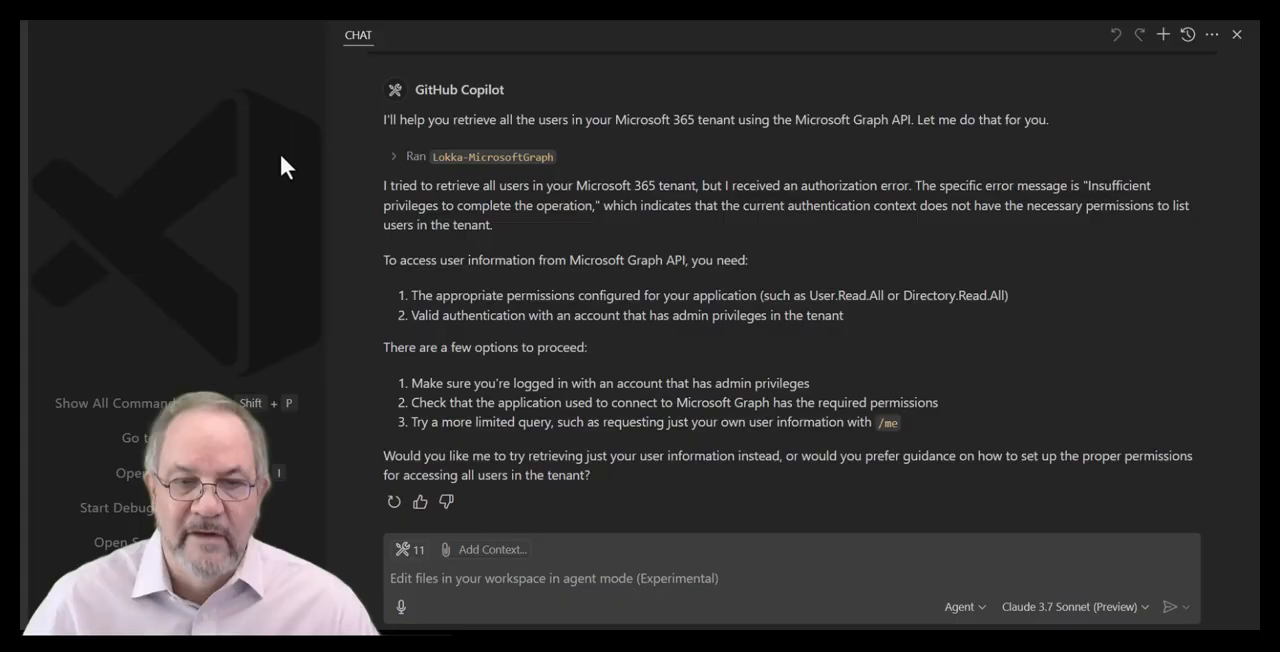
pyautogui.moveTo(703, 318)
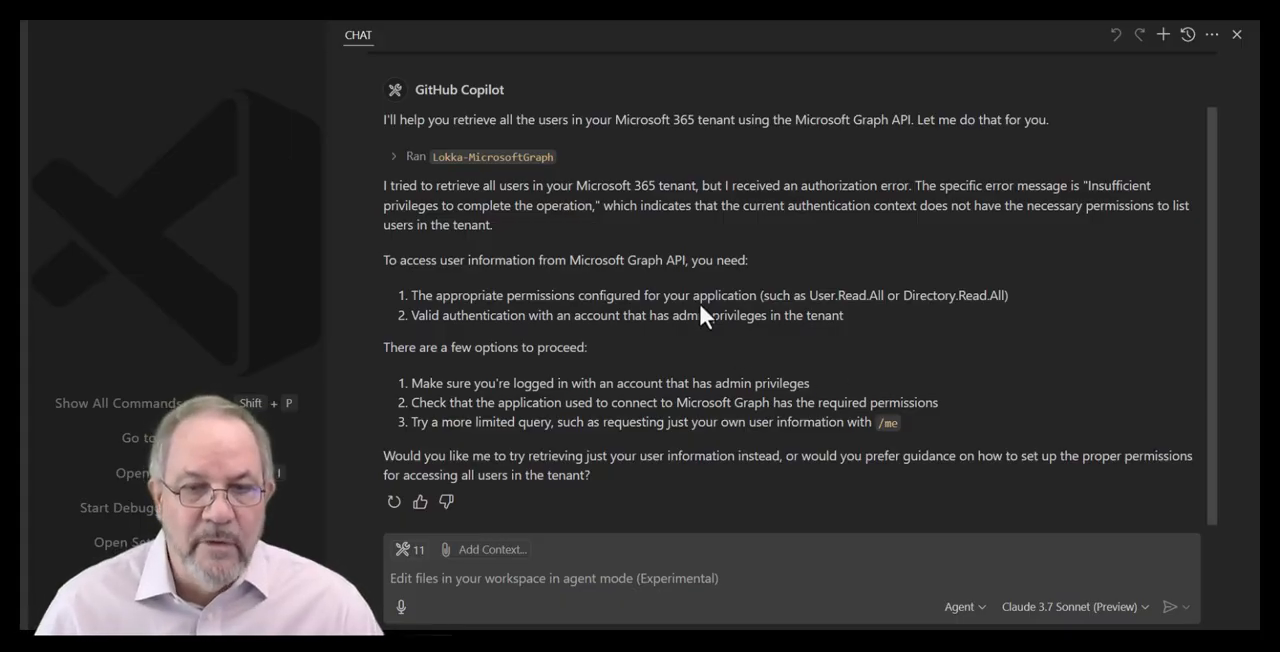
pyautogui.moveTo(977, 293)
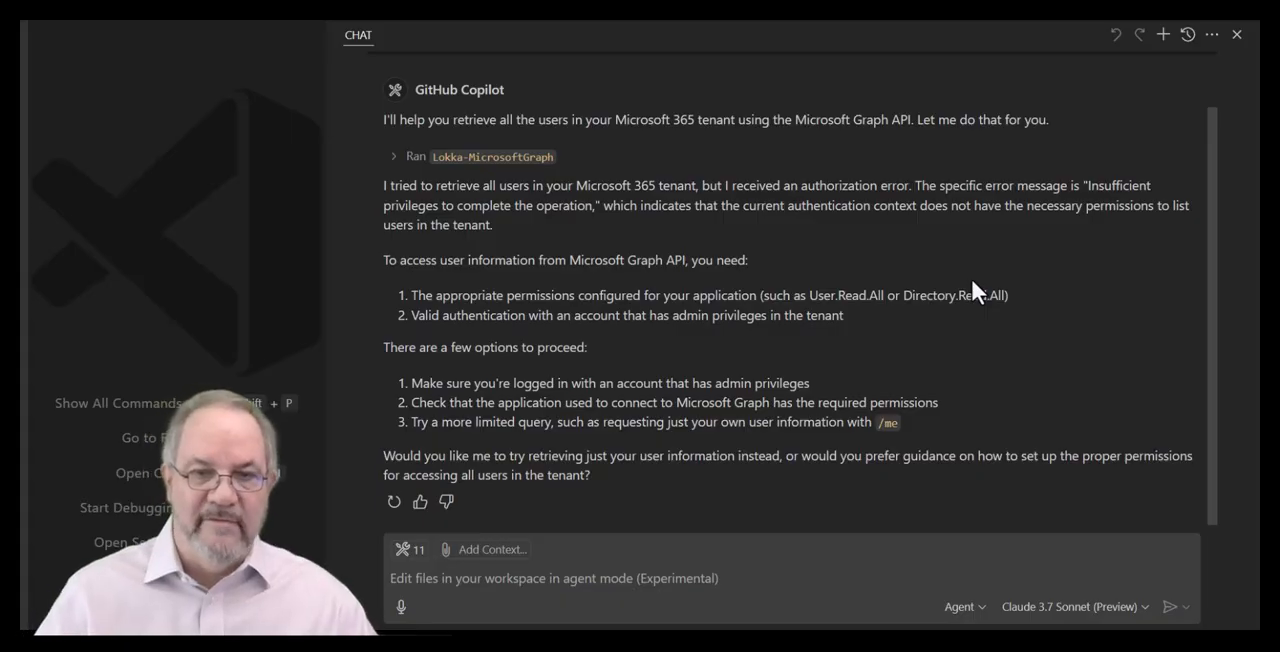
pyautogui.moveTo(538, 392)
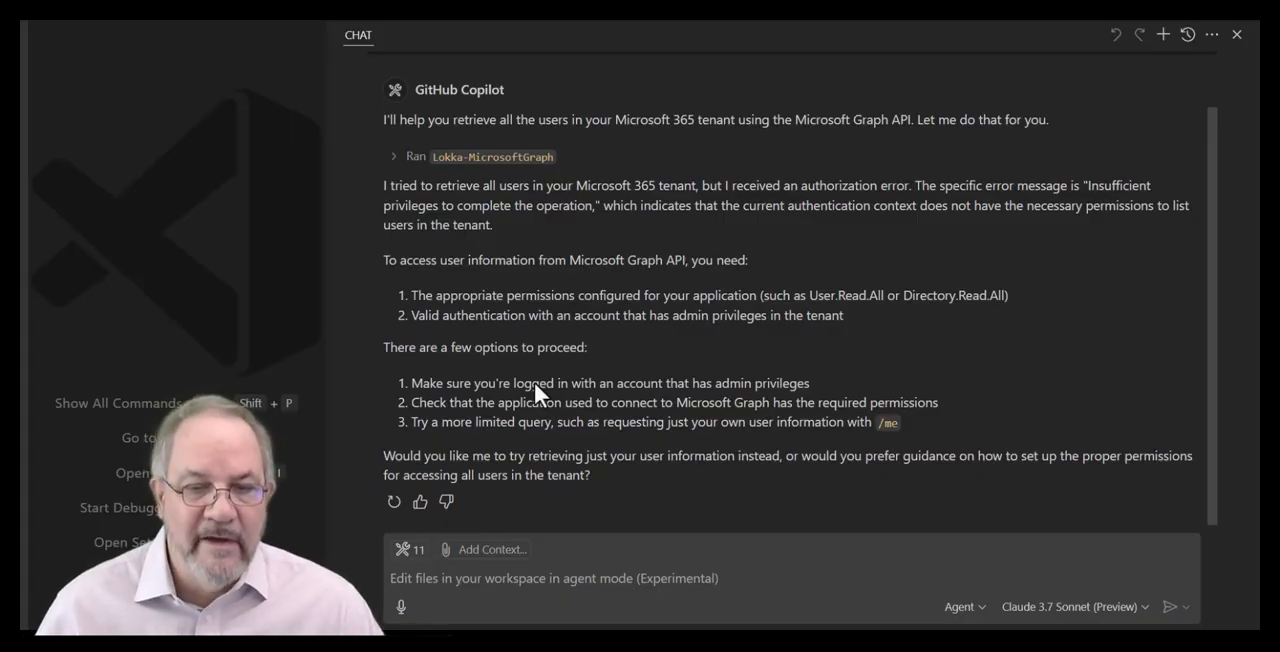
pyautogui.moveTo(528, 445)
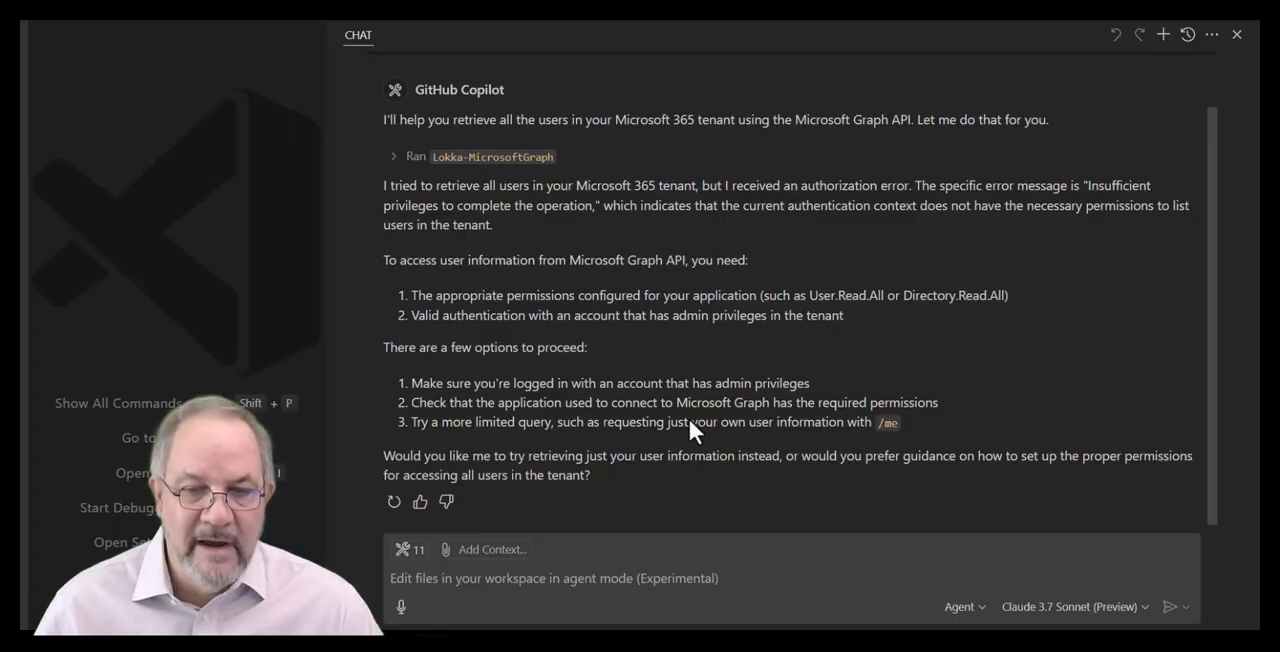
pyautogui.moveTo(938, 510)
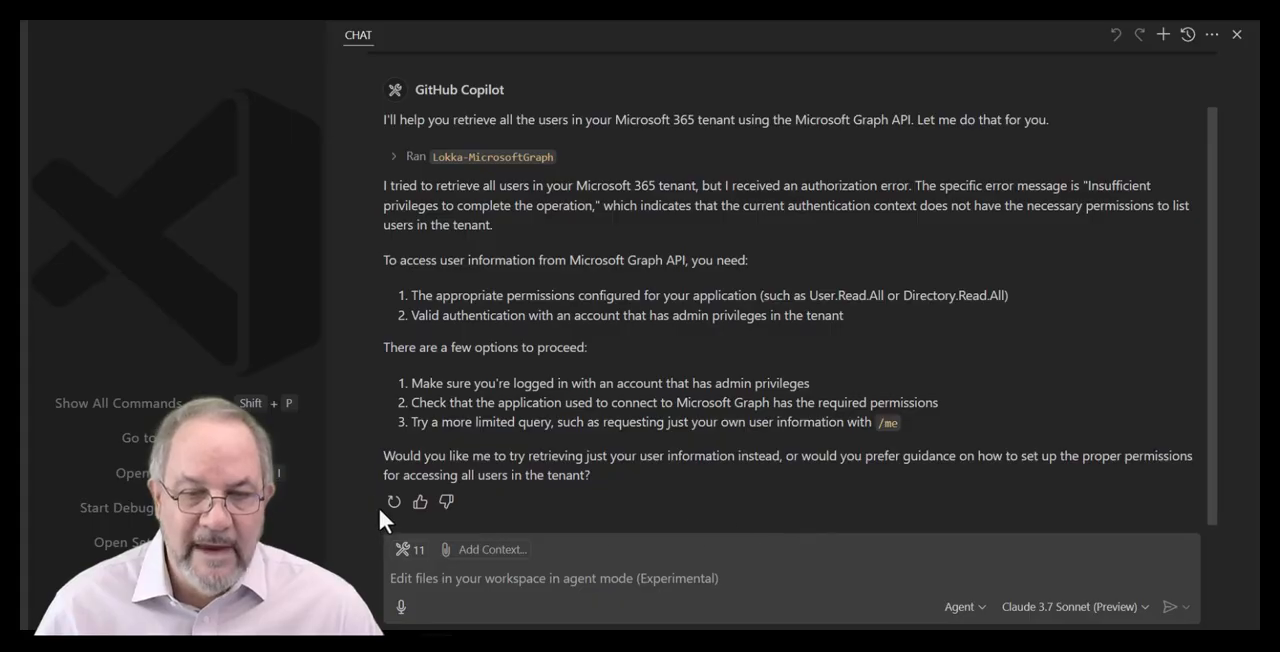
pyautogui.moveTo(545, 485)
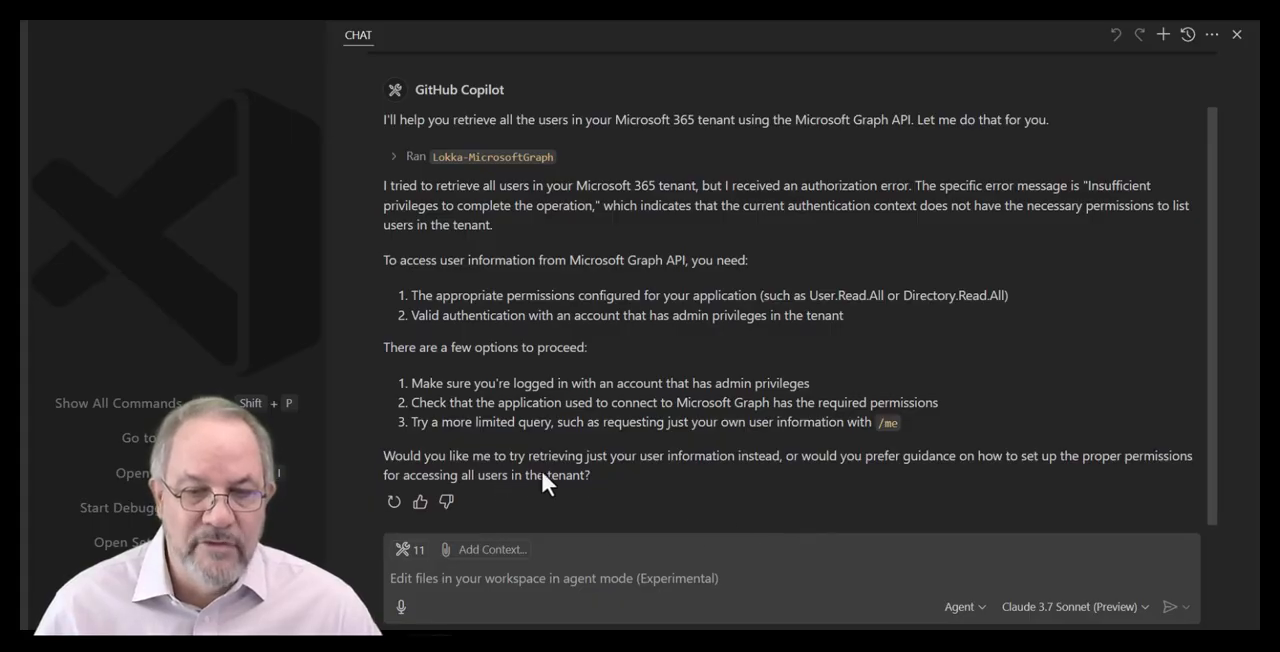
pyautogui.moveTo(760, 470)
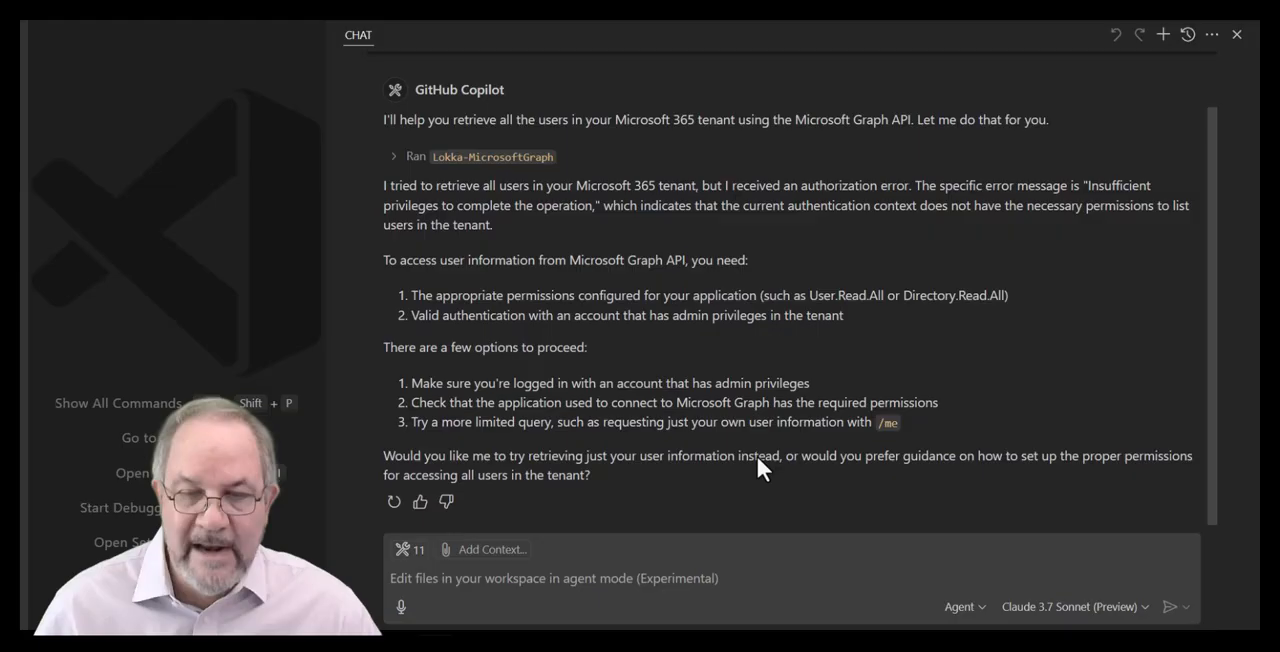
pyautogui.moveTo(760, 445)
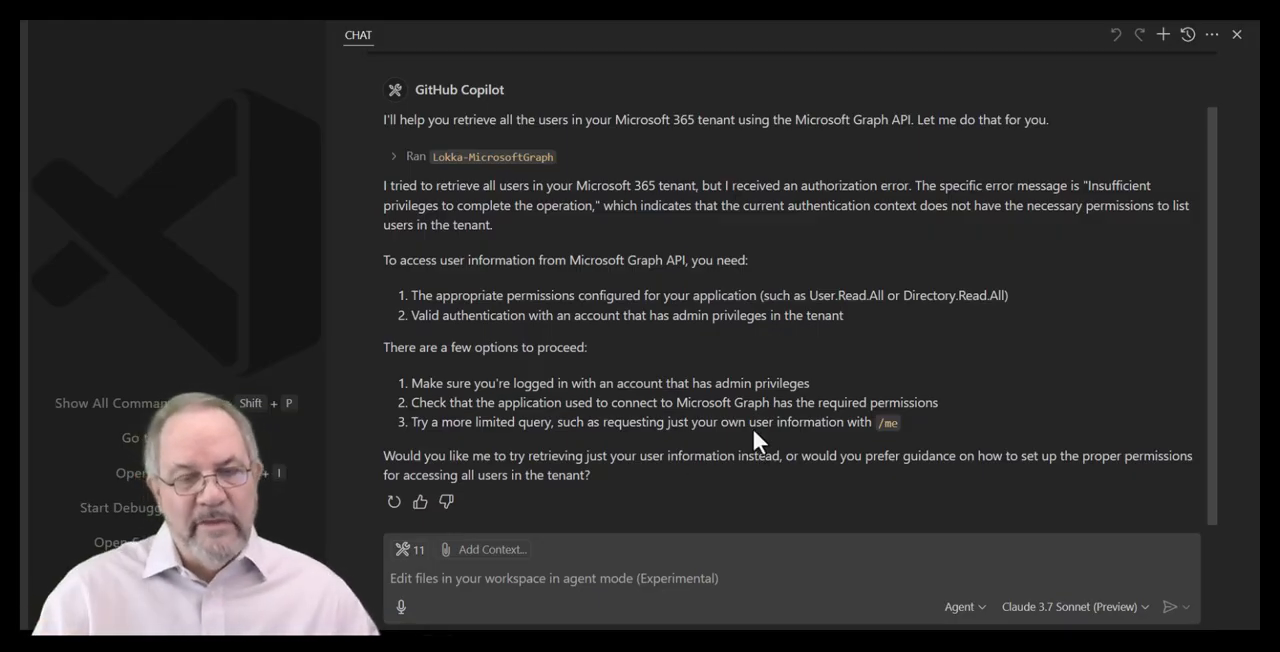
pyautogui.moveTo(330, 372)
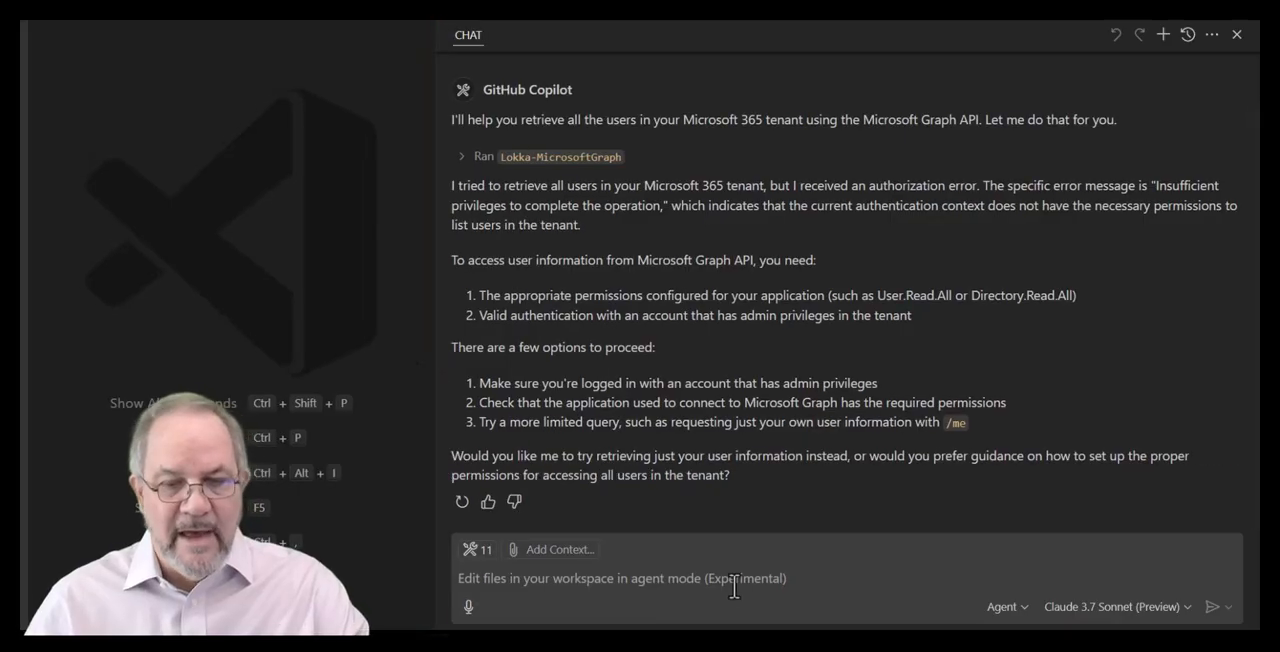
# Step: Ask Copilot to save this to a file, specifying the error message as content
pyautogui.write('save this')
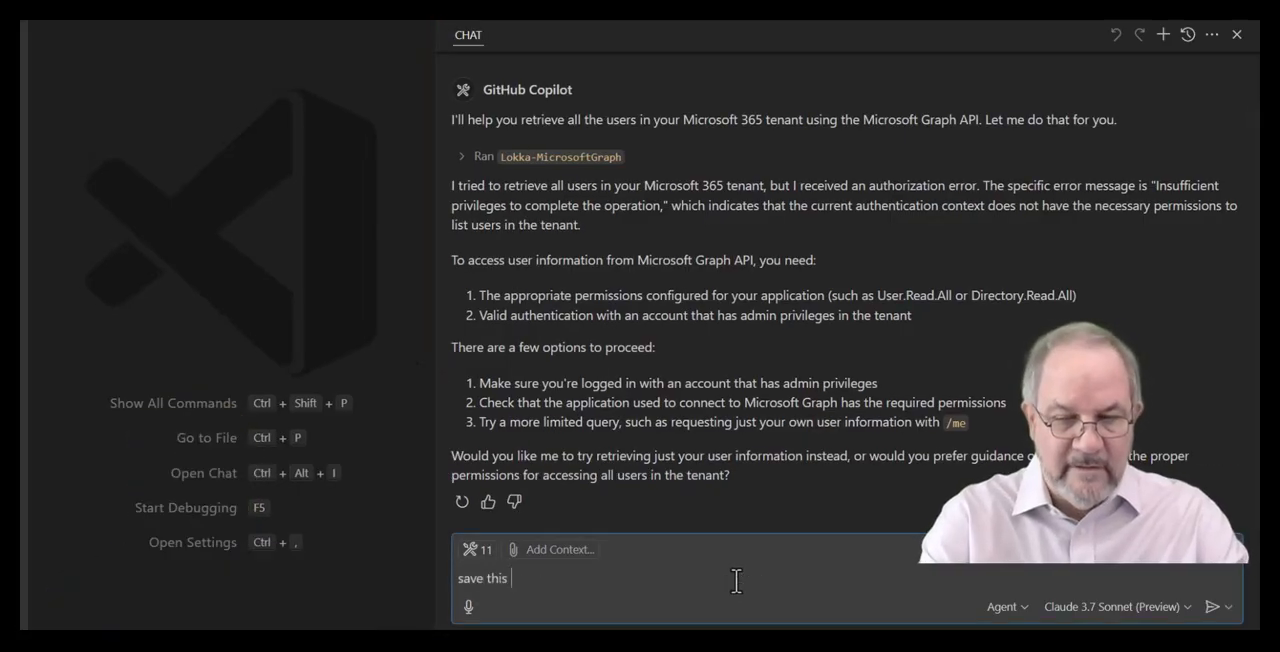
pyautogui.write('to a fi')
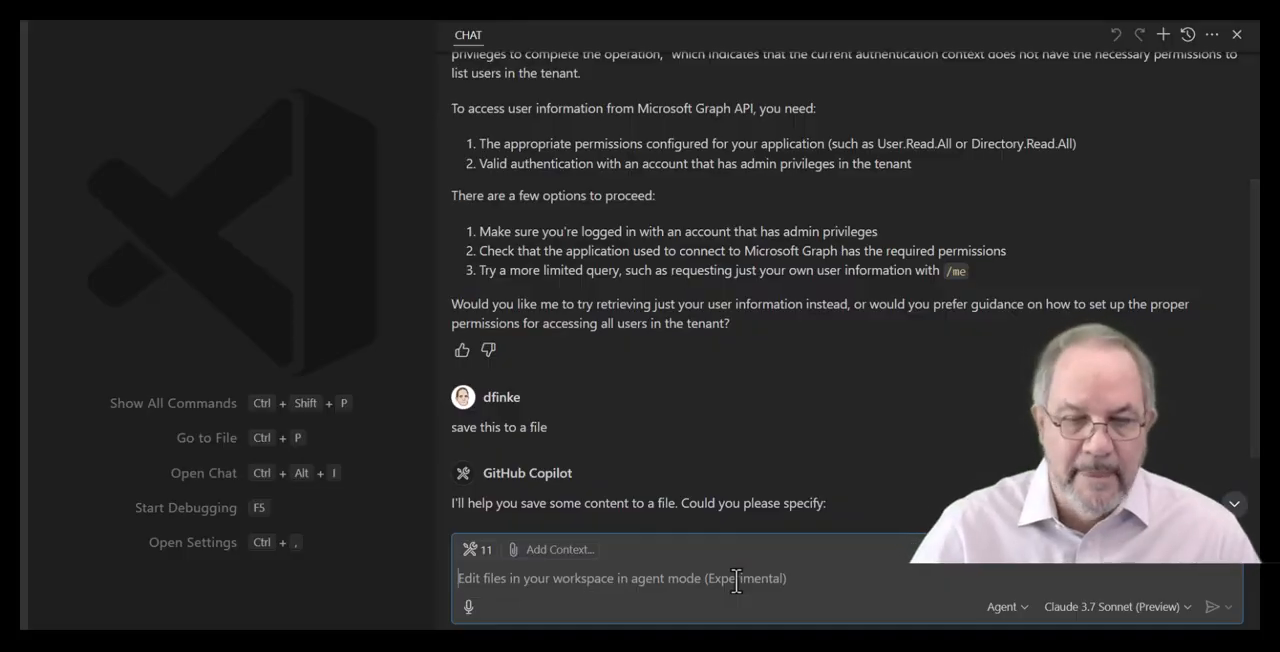
pyautogui.moveTo(903, 340)
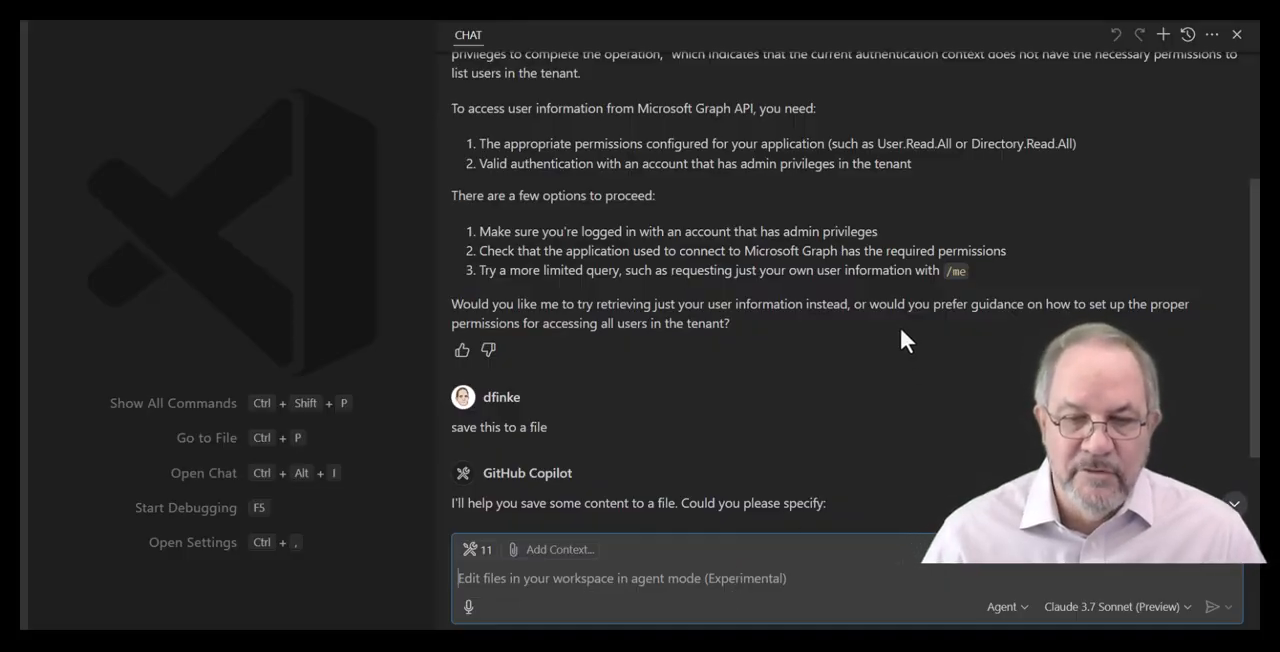
pyautogui.scroll(-3)
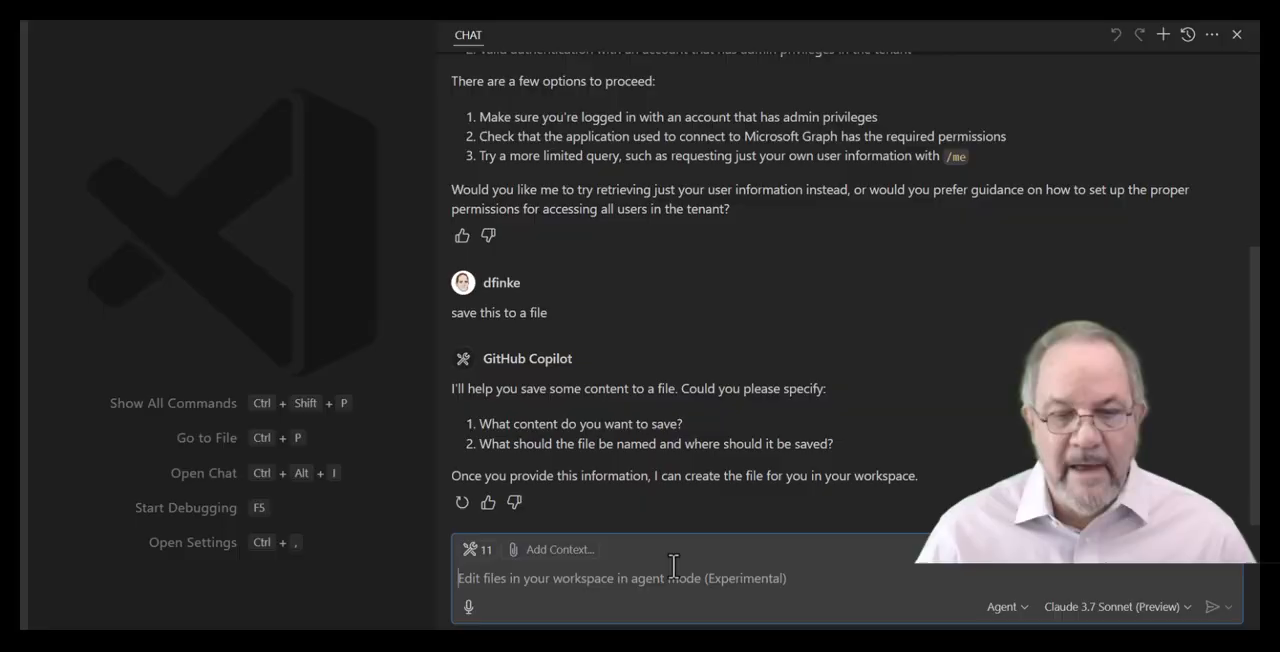
pyautogui.write('the')
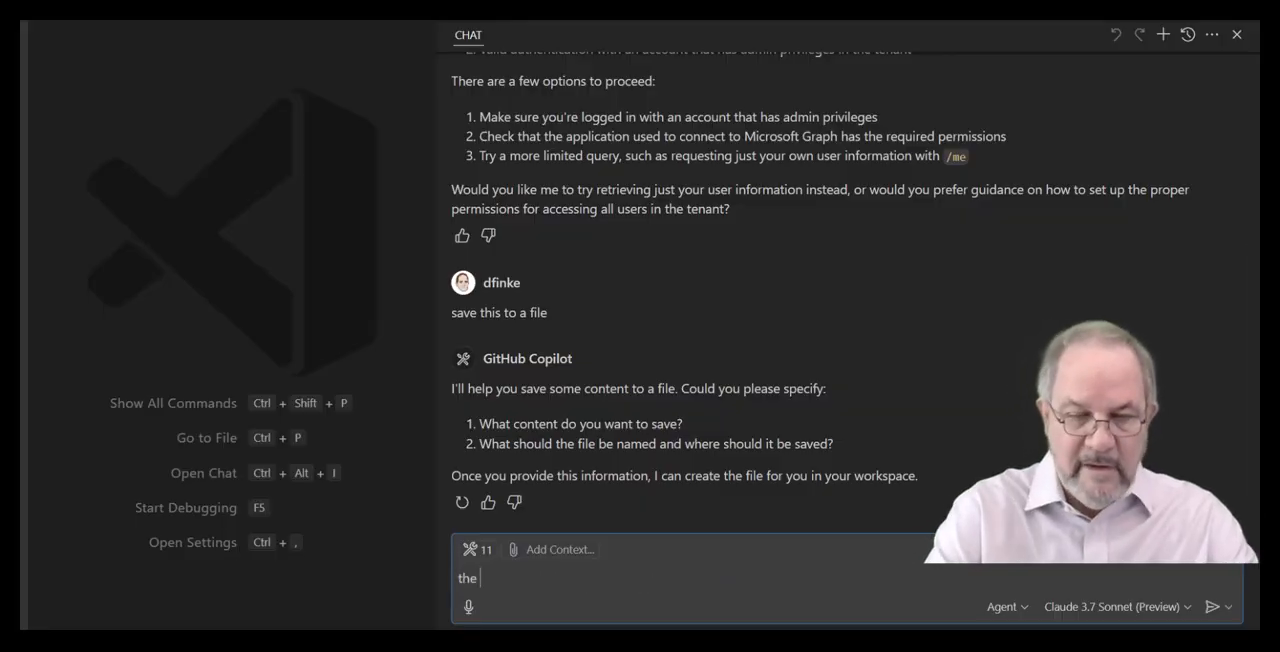
pyautogui.write('error message')
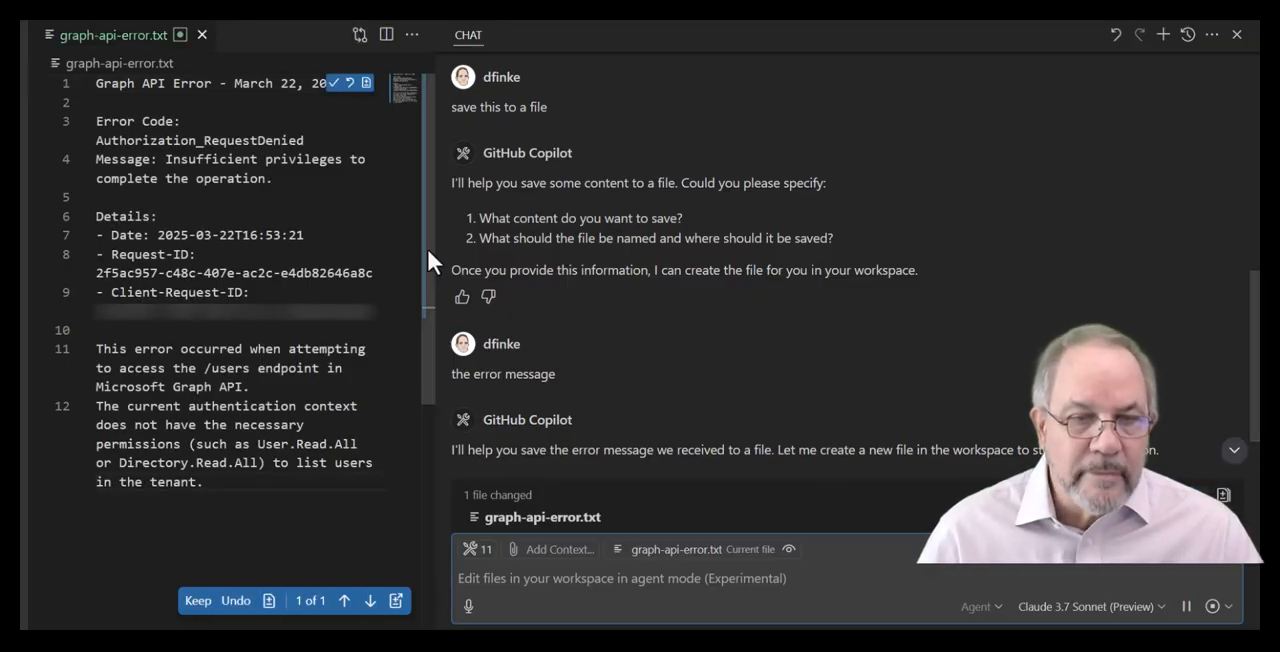
# Step: Widen the graph-api-error.txt editor pane so lines stop wrapping, then narrow it again
pyautogui.moveTo(430, 260); pyautogui.dragTo(705, 260)
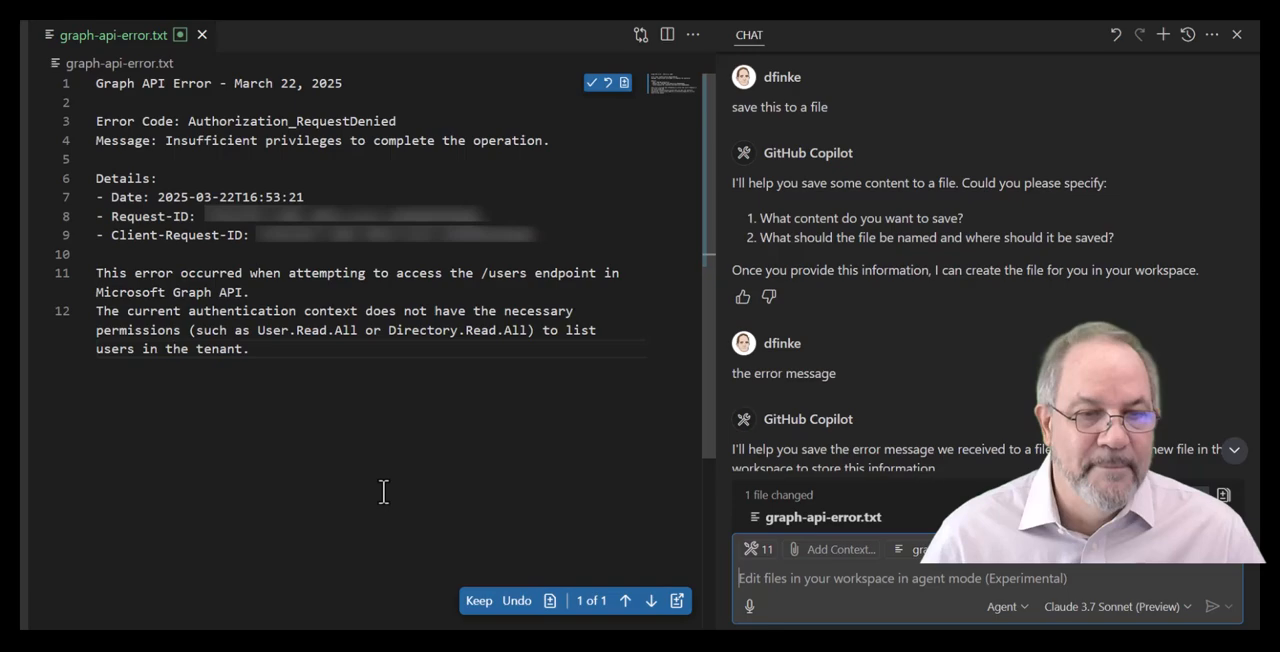
pyautogui.moveTo(361, 507)
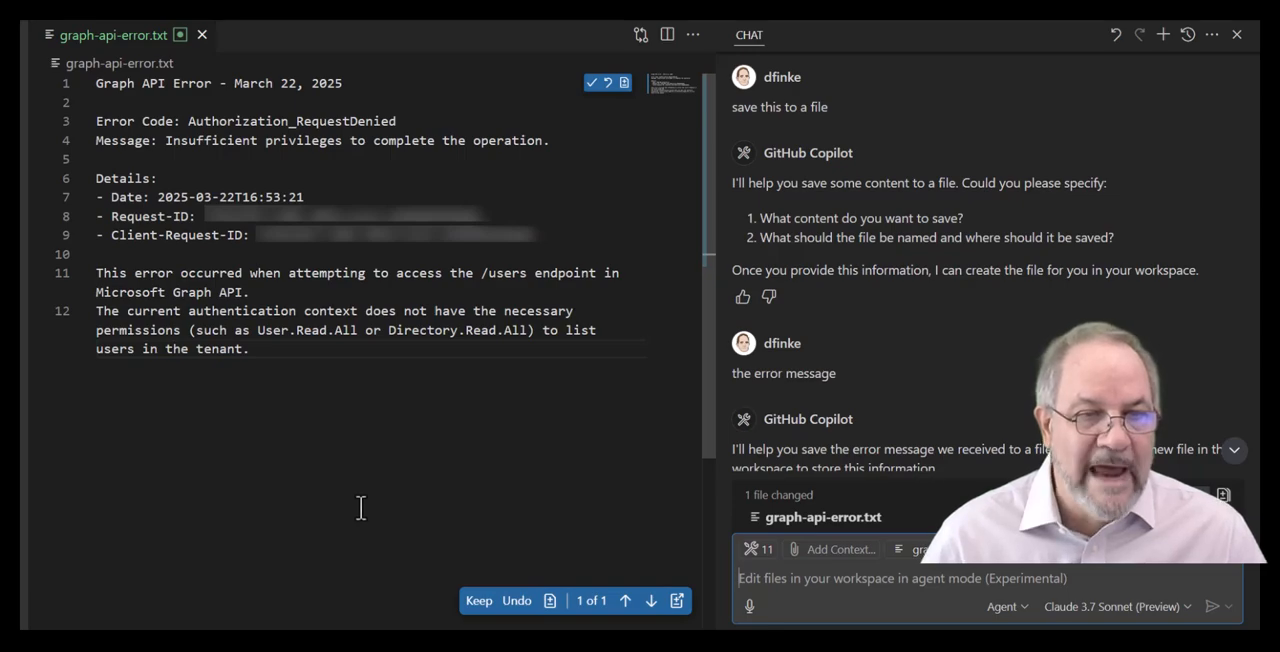
pyautogui.moveTo(378, 160)
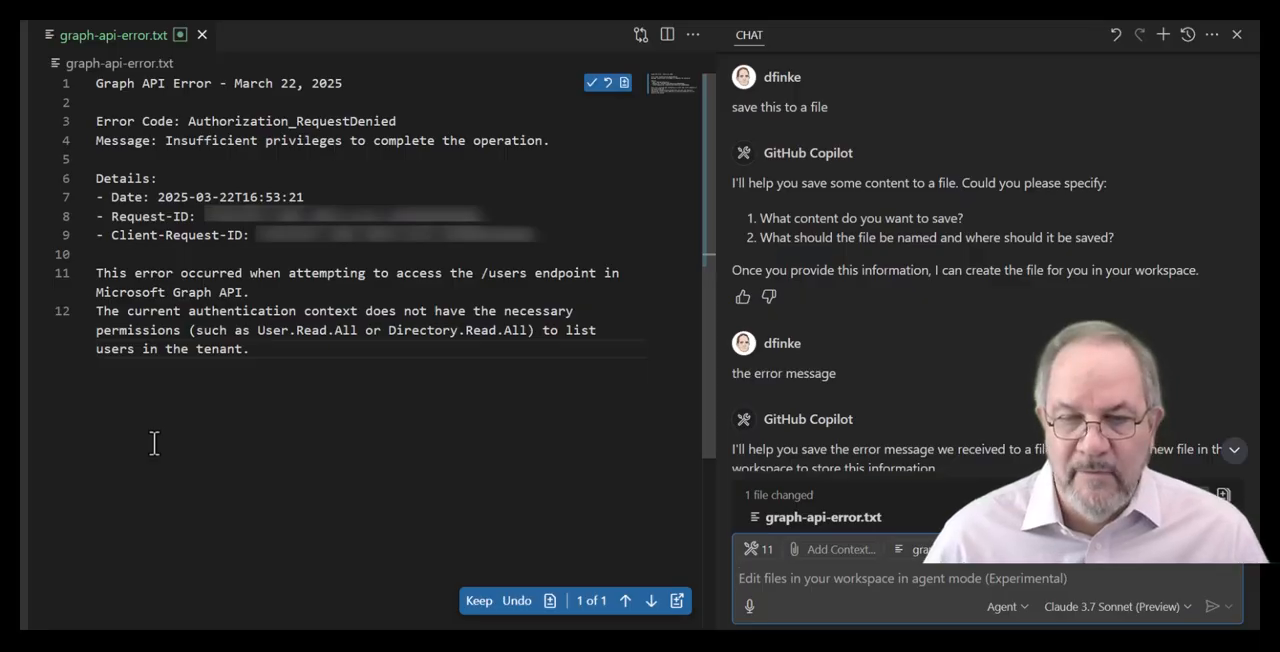
pyautogui.moveTo(500, 615)
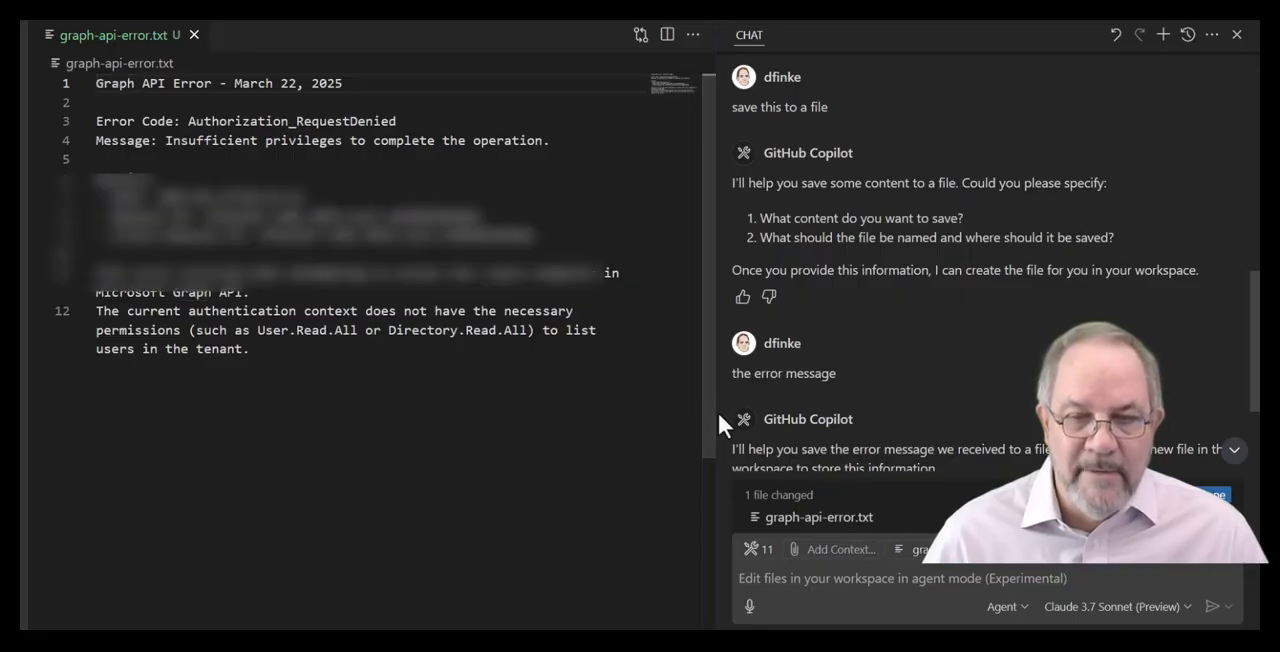
pyautogui.moveTo(713, 418); pyautogui.dragTo(580, 418)
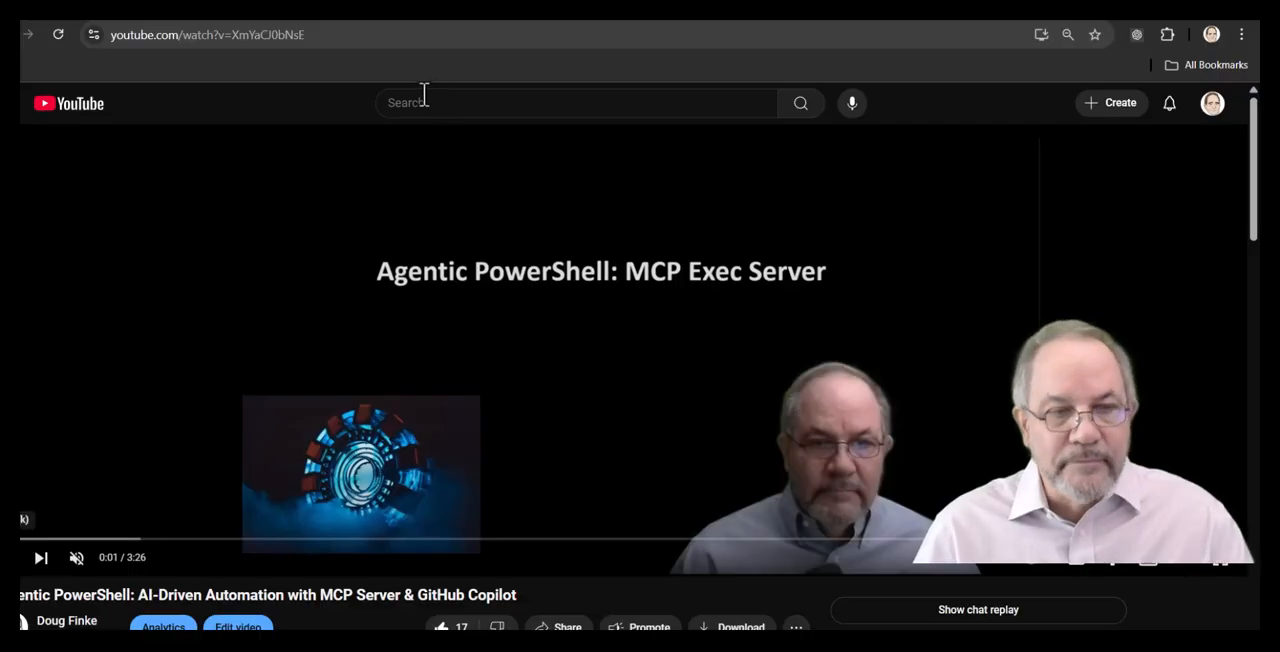
pyautogui.moveTo(135, 90)
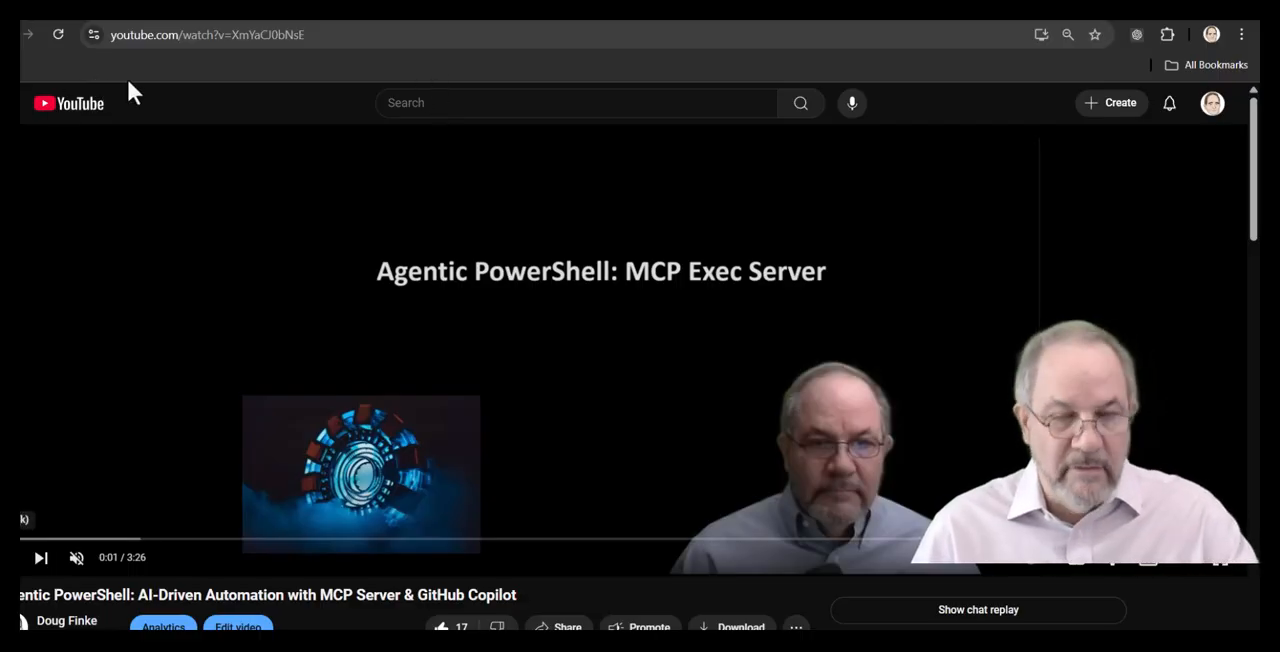